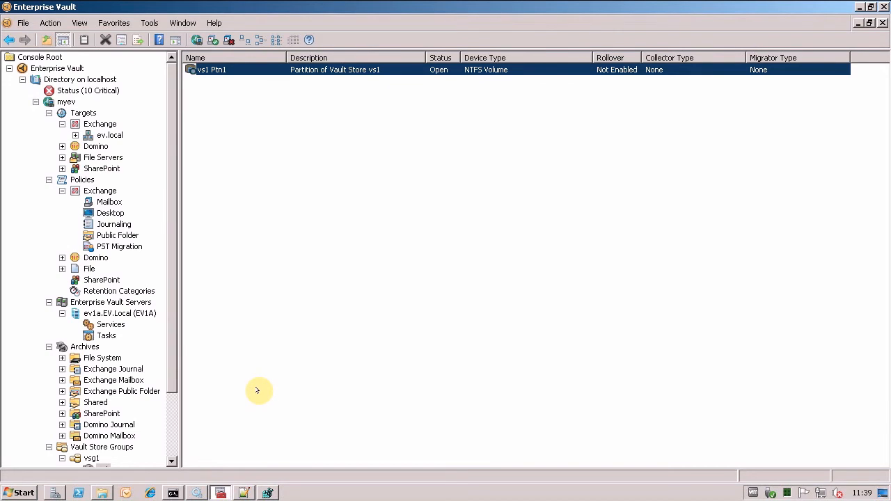
pyautogui.moveTo(196, 394)
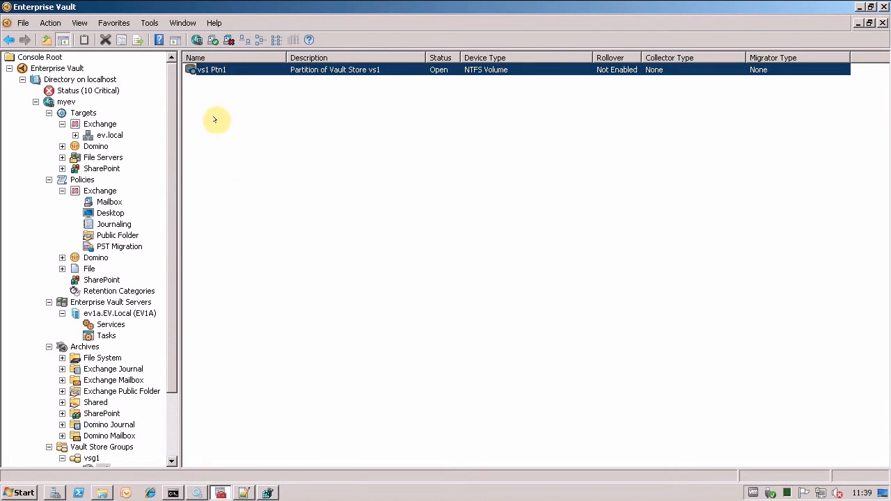
pyautogui.moveTo(215, 142)
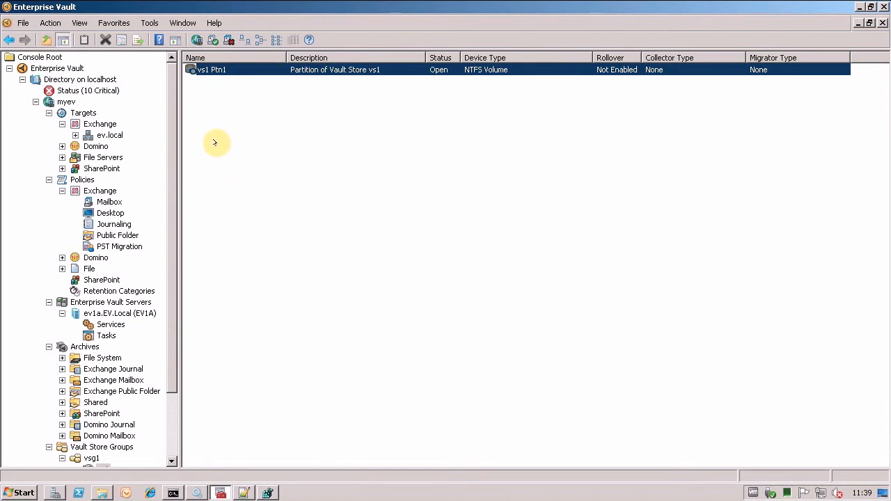
# Start a new partition for vault store vs1 named vs1 Ptn4, with state Ready
pyautogui.rightClick(215, 139)
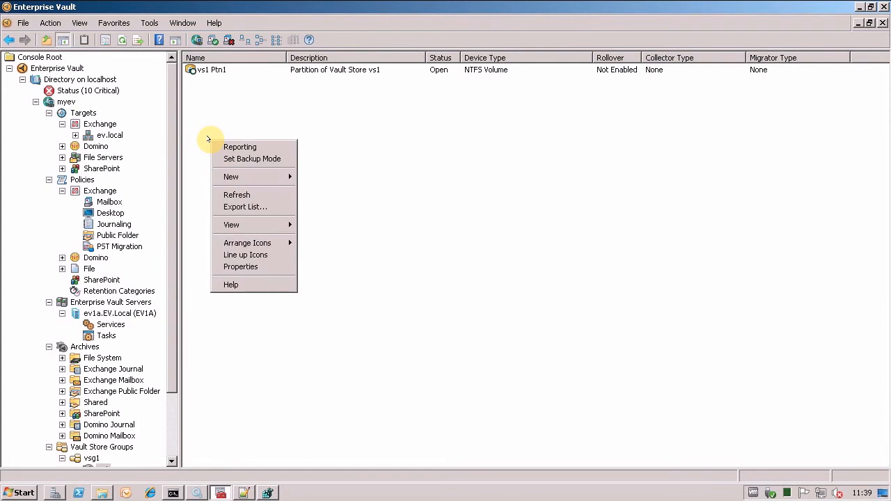
pyautogui.click(231, 176)
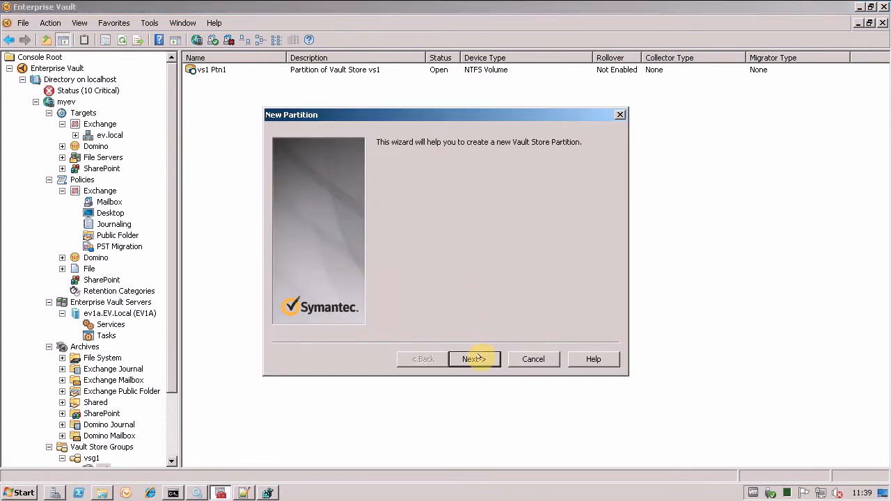
pyautogui.click(474, 358)
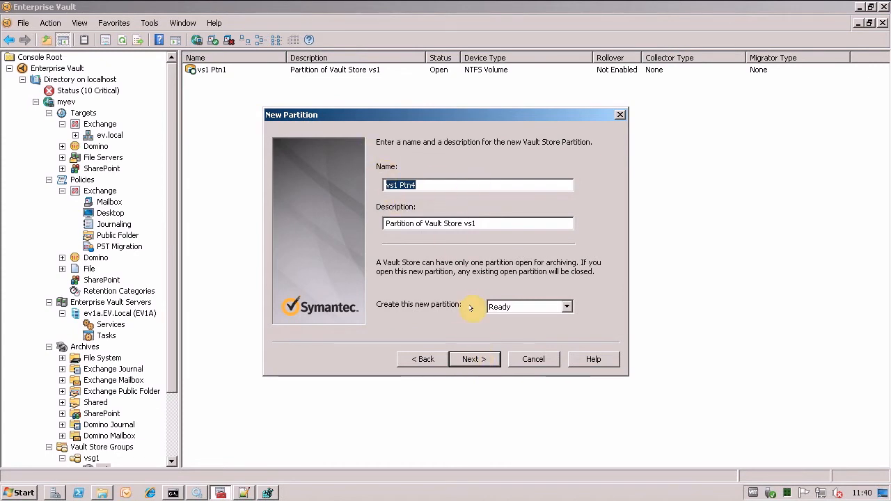
pyautogui.moveTo(530, 308)
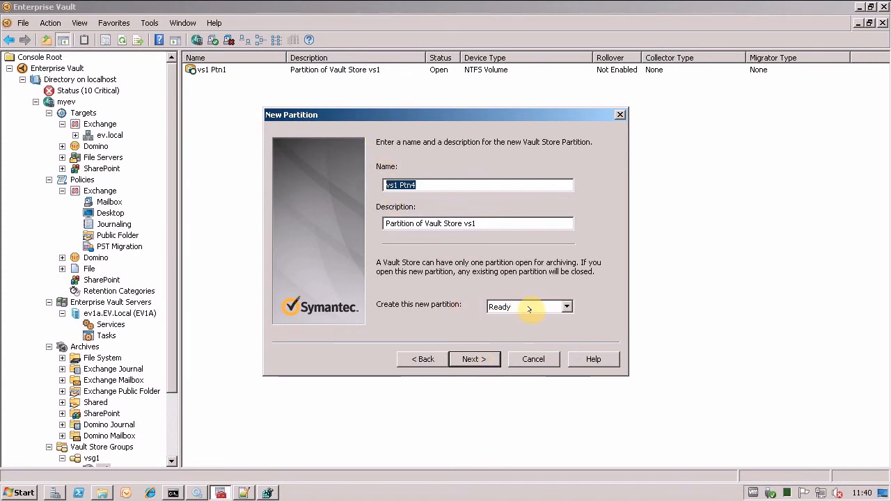
pyautogui.click(567, 306)
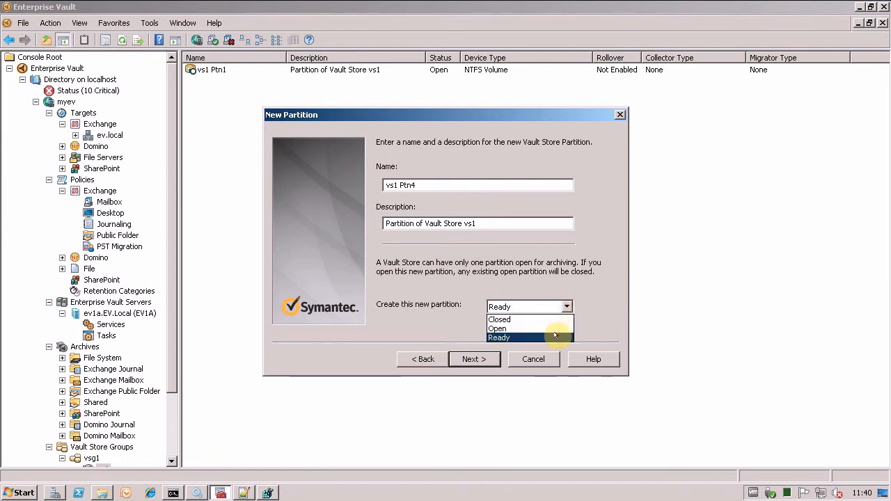
pyautogui.click(499, 338)
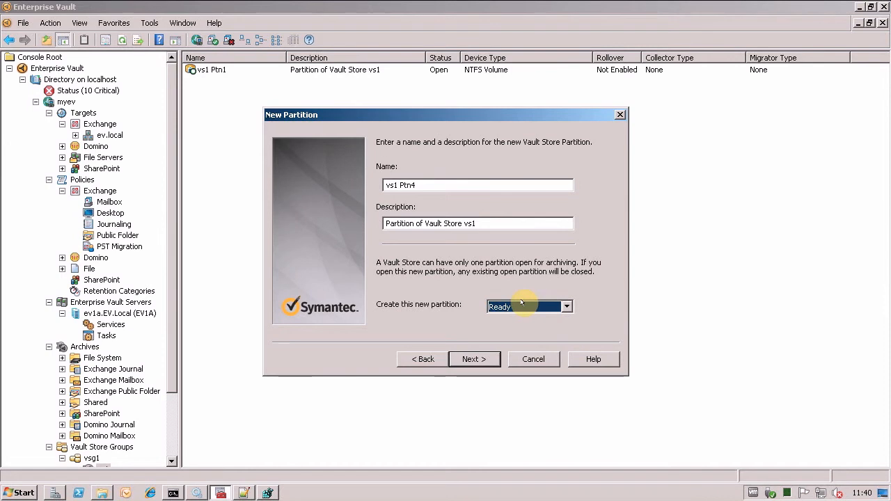
pyautogui.moveTo(544, 322)
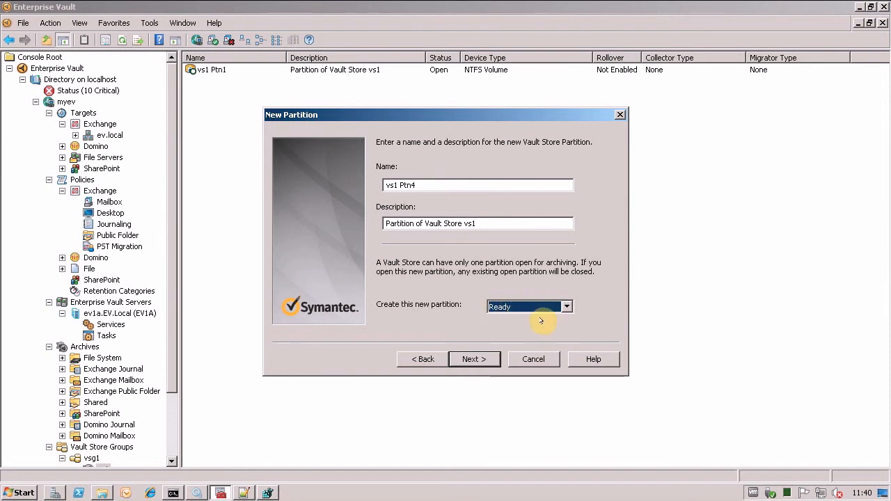
pyautogui.click(474, 359)
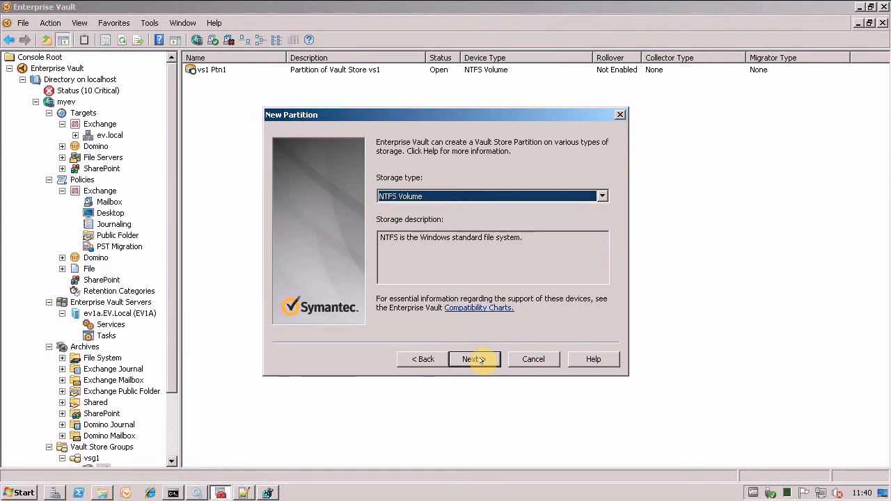
# Create vs1 Ptn4 with NTFS storage, the default location, no connectivity test and rollover Not Enabled
pyautogui.click(474, 360)
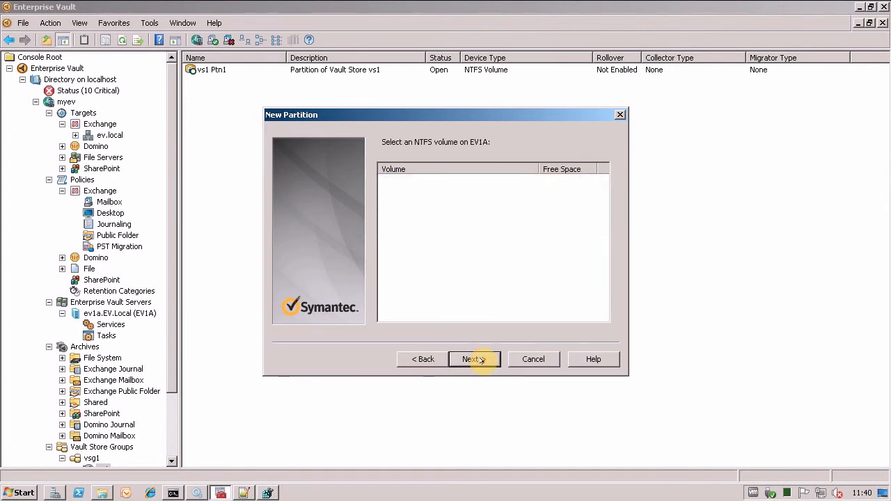
pyautogui.click(471, 359)
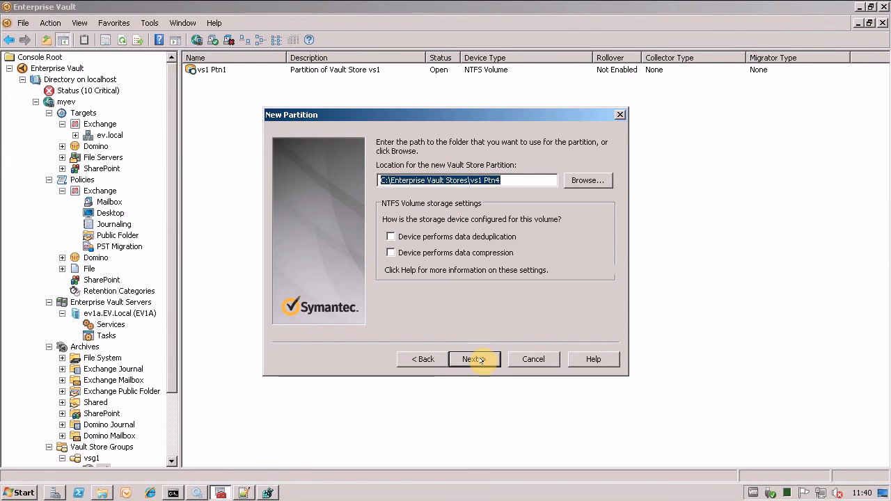
pyautogui.click(470, 359)
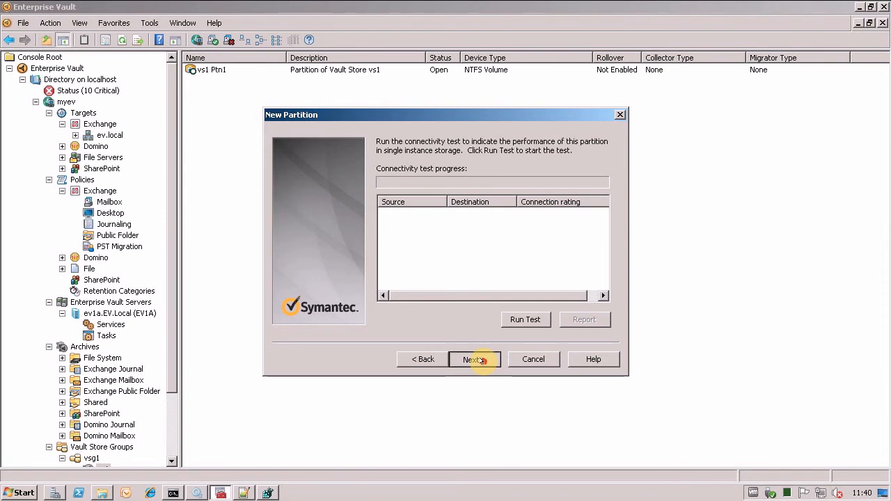
pyautogui.click(474, 359)
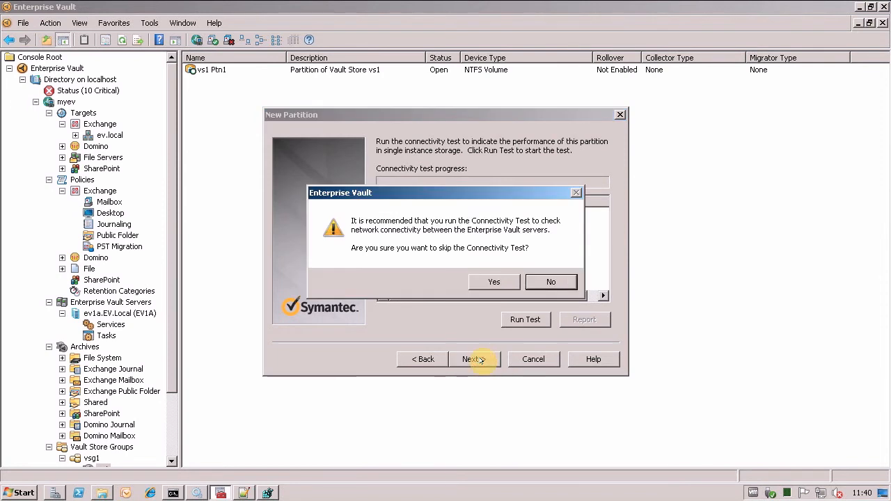
pyautogui.click(494, 282)
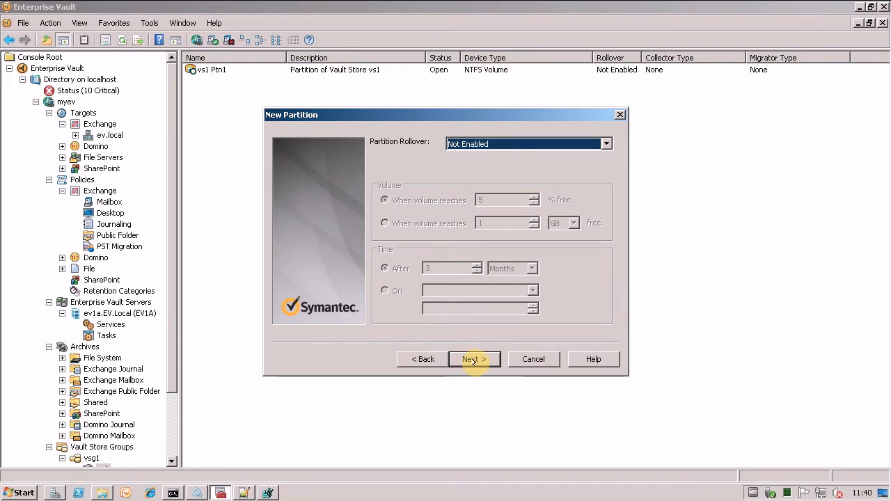
pyautogui.click(475, 359)
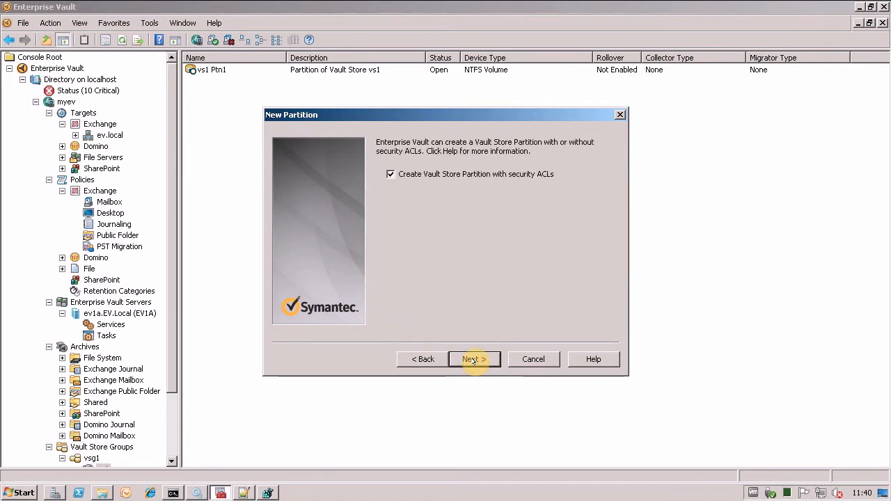
pyautogui.click(475, 359)
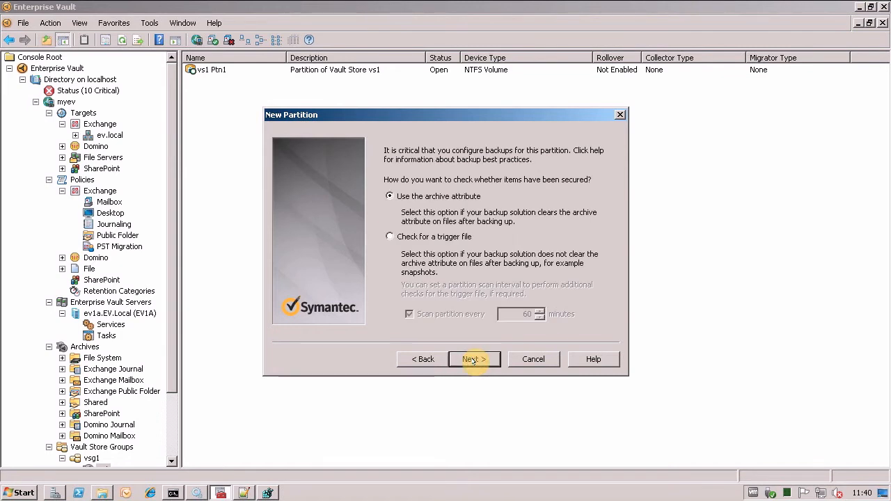
pyautogui.click(474, 358)
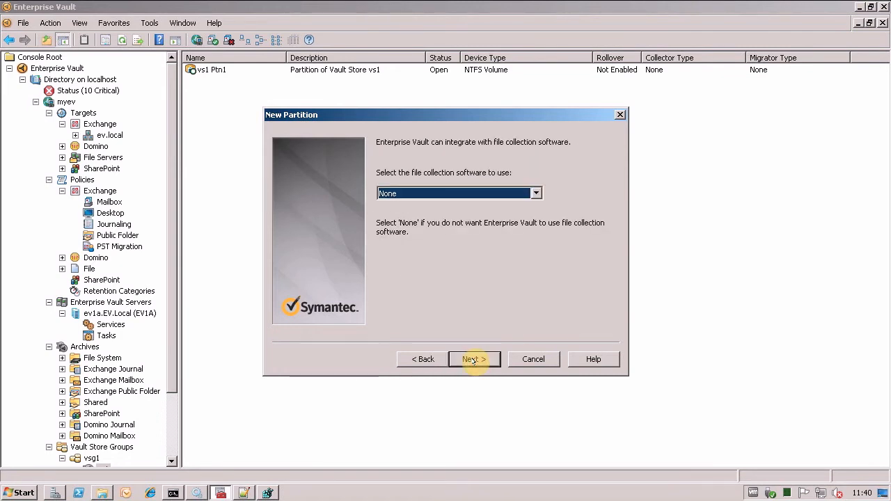
pyautogui.click(474, 358)
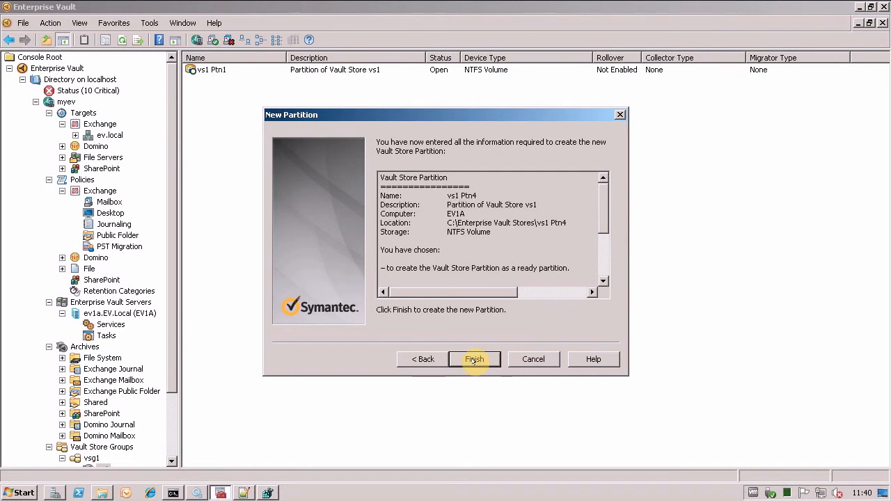
pyautogui.click(474, 360)
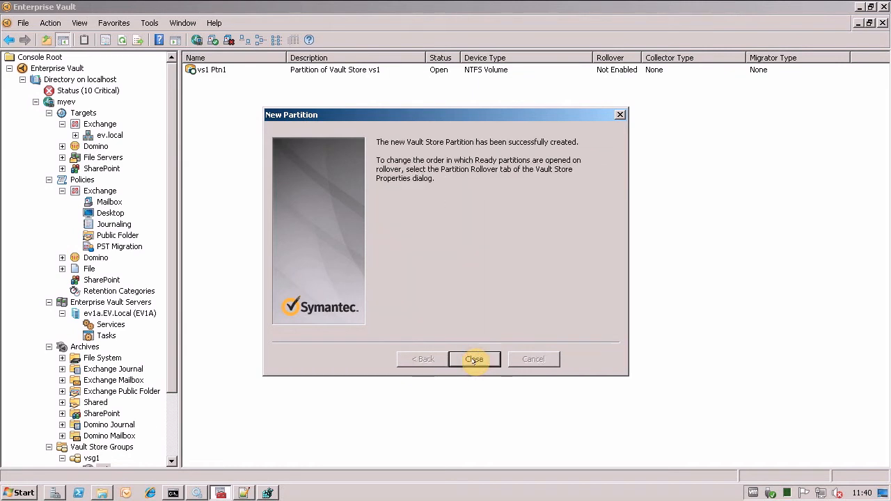
pyautogui.click(474, 358)
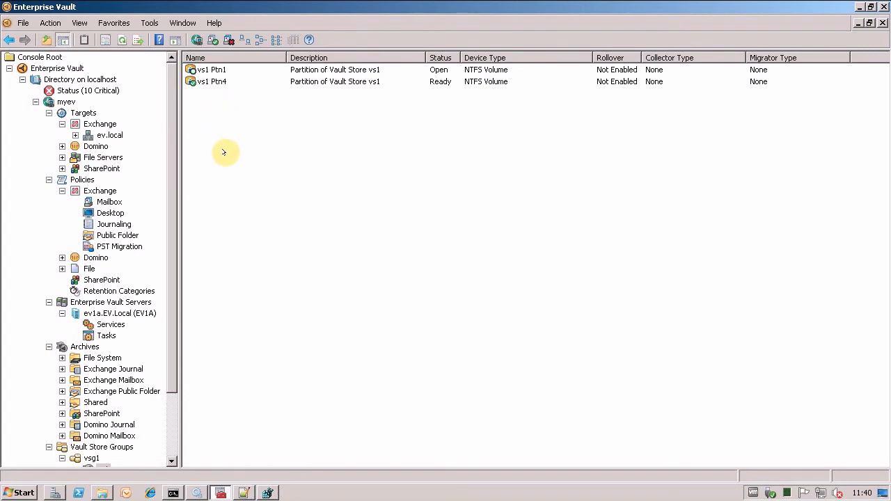
pyautogui.click(211, 69)
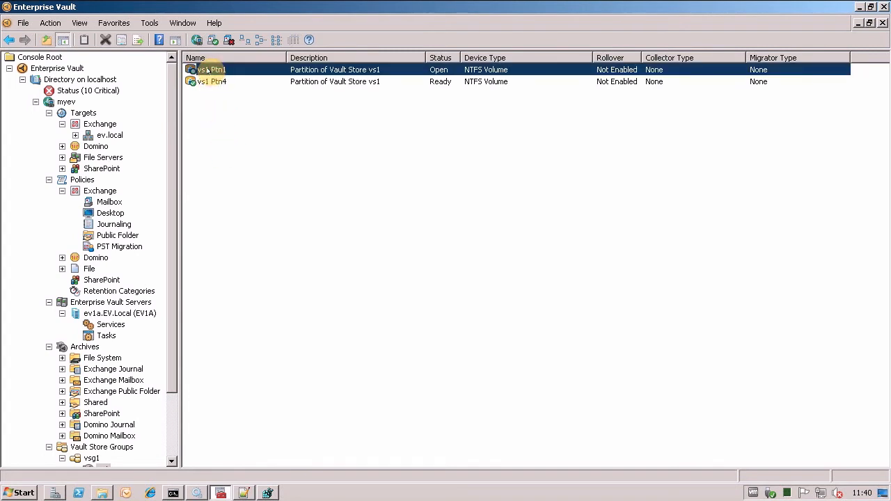
pyautogui.click(213, 81)
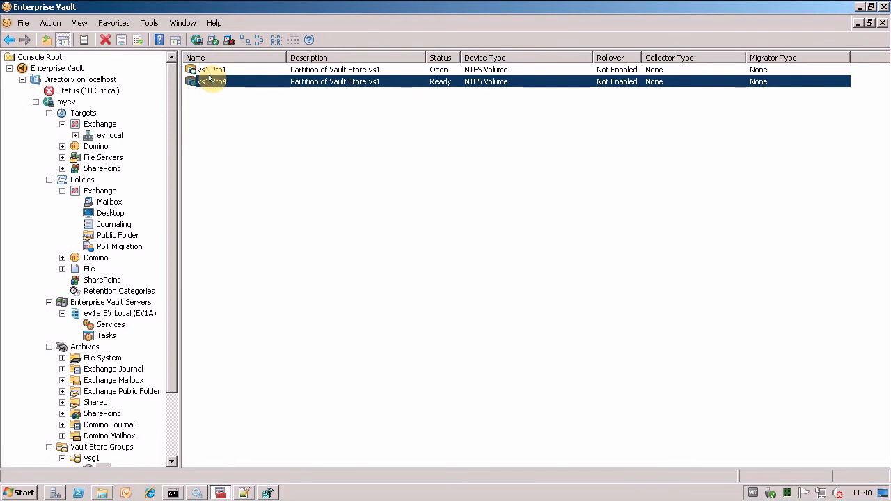
# Create partition vs1 Ptn5 with NTFS Volume, the default location, rollover Not Enabled and archive attribute backup
pyautogui.rightClick(221, 135)
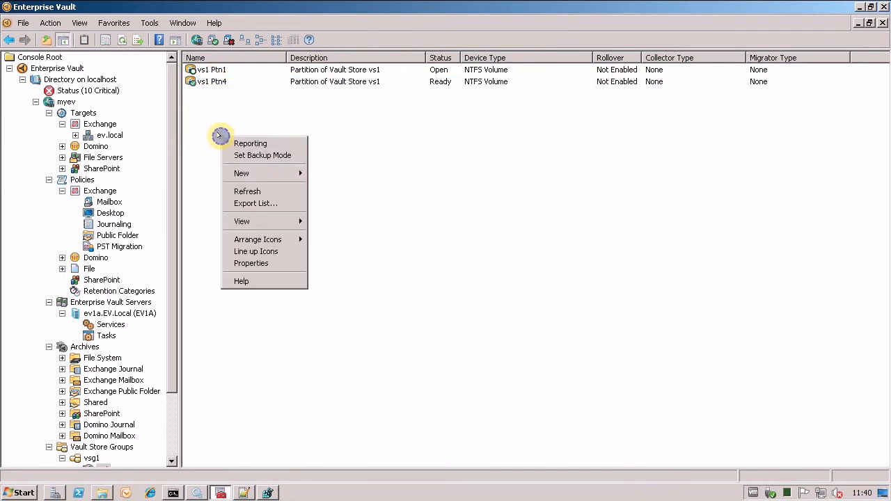
pyautogui.click(242, 174)
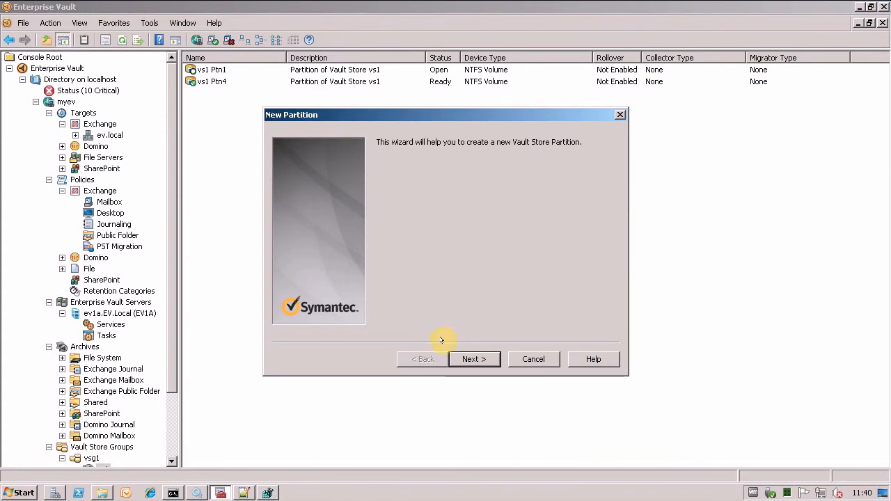
pyautogui.click(475, 359)
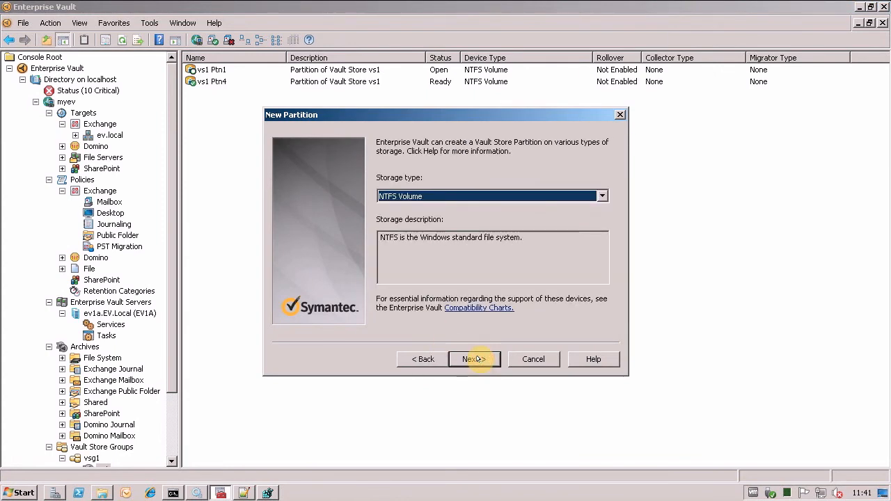
pyautogui.click(474, 359)
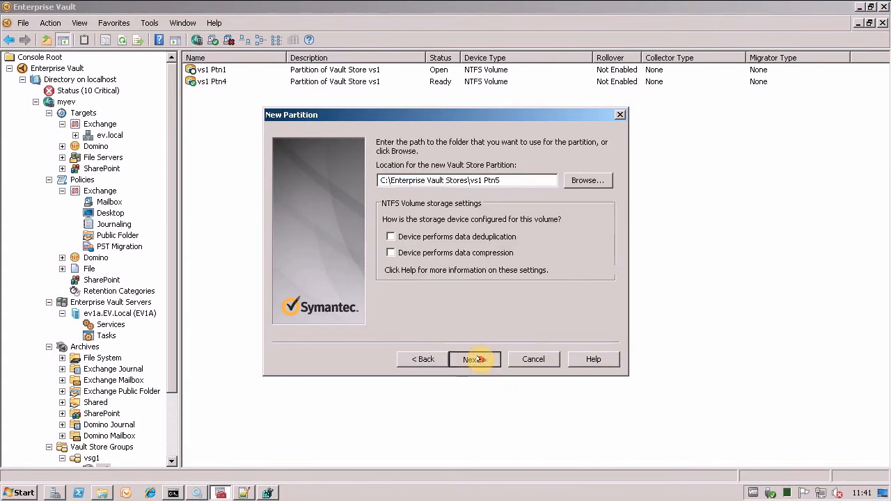
pyautogui.click(474, 360)
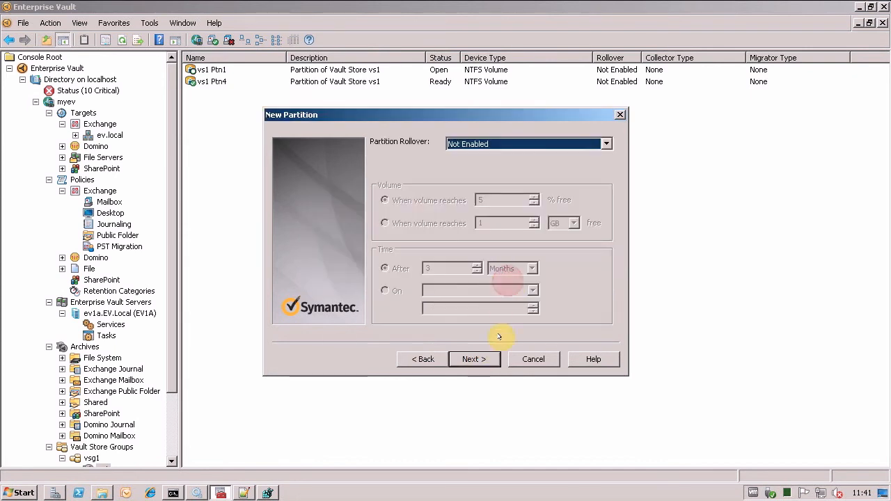
pyautogui.click(474, 359)
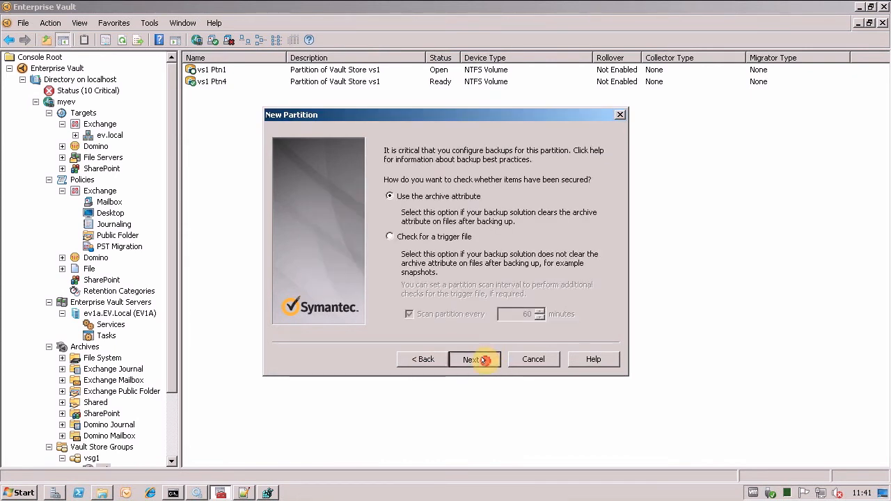
pyautogui.click(474, 360)
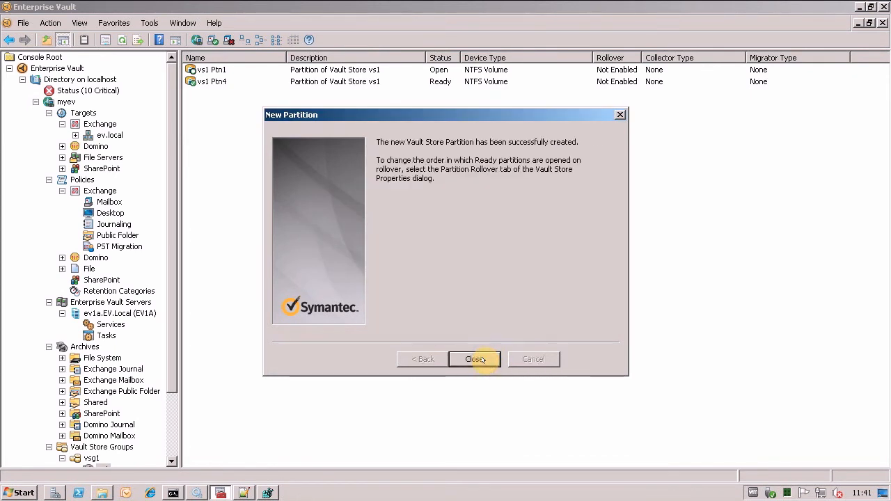
pyautogui.click(475, 359)
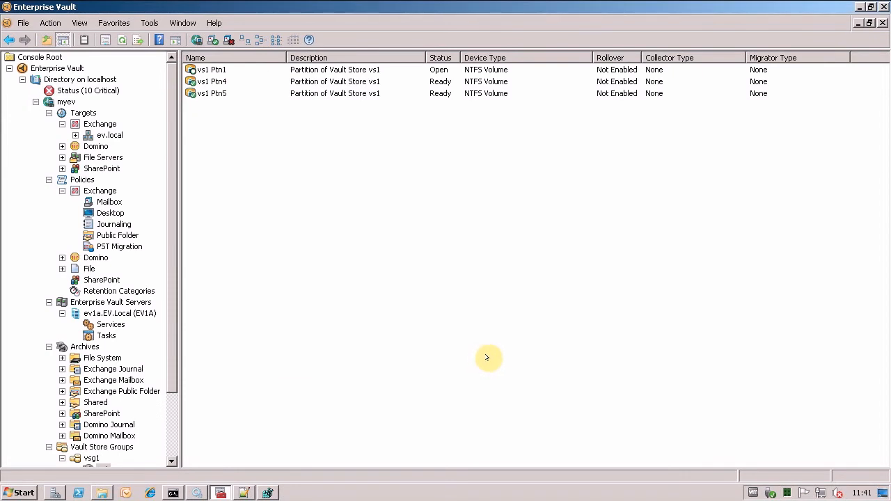
pyautogui.moveTo(166, 409)
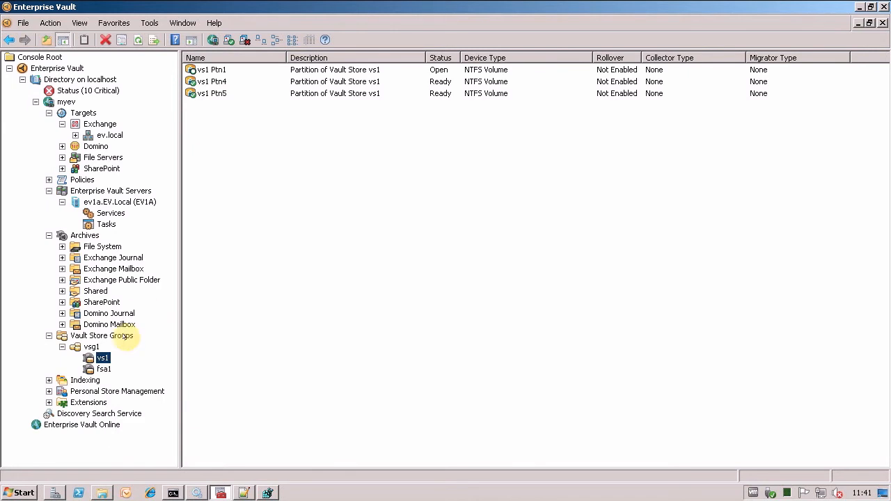
pyautogui.rightClick(103, 357)
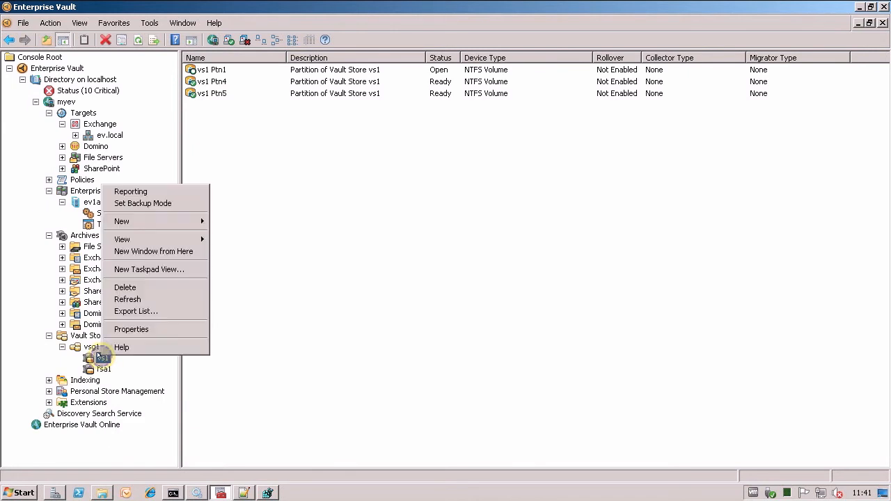
# In vs1's Partition Rollover properties, move vs1 Ptn5 above vs1 Ptn4 and save
pyautogui.click(131, 329)
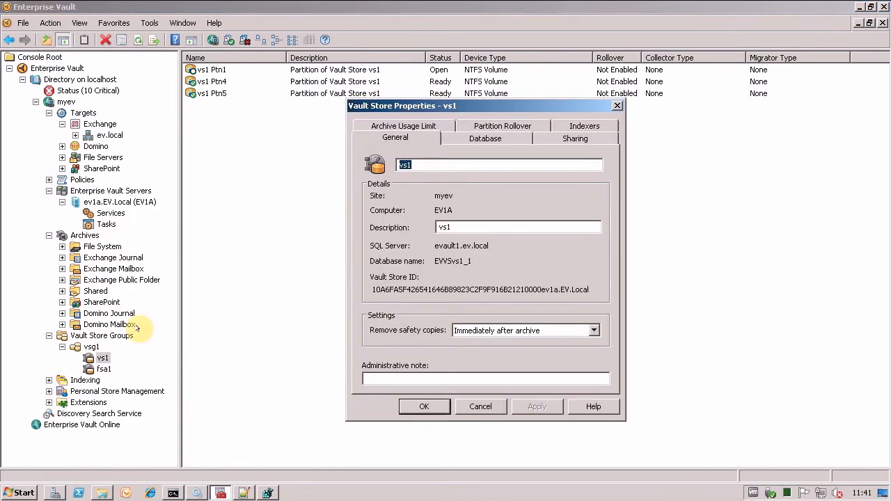
pyautogui.click(502, 137)
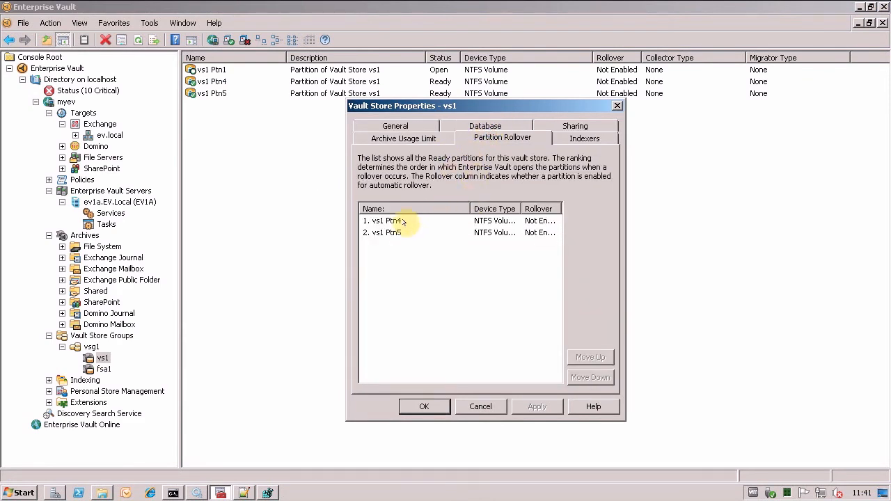
pyautogui.click(390, 221)
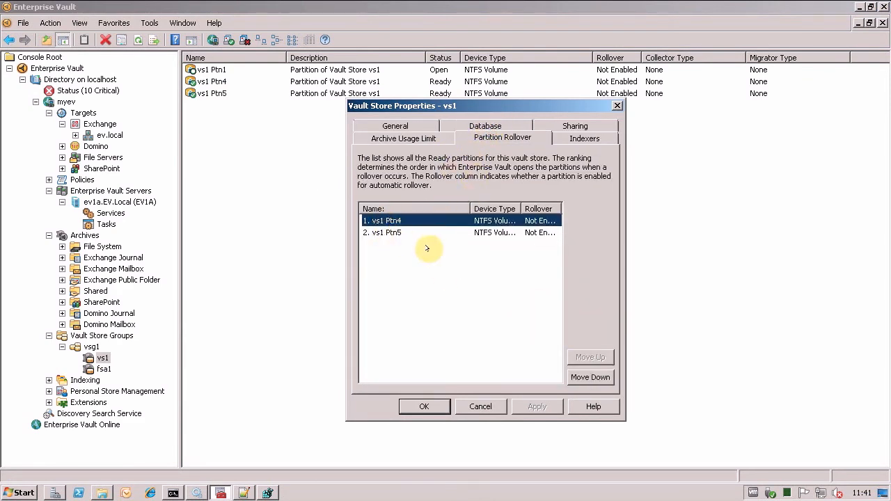
pyautogui.click(382, 232)
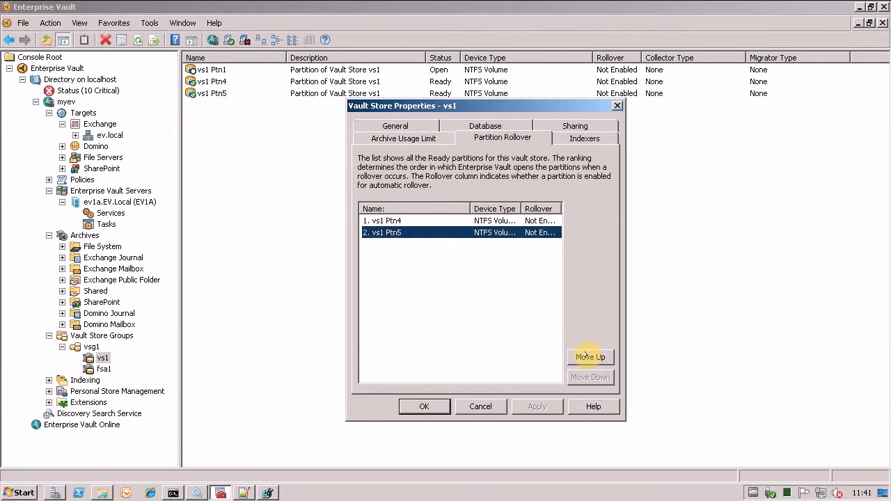
pyautogui.click(589, 357)
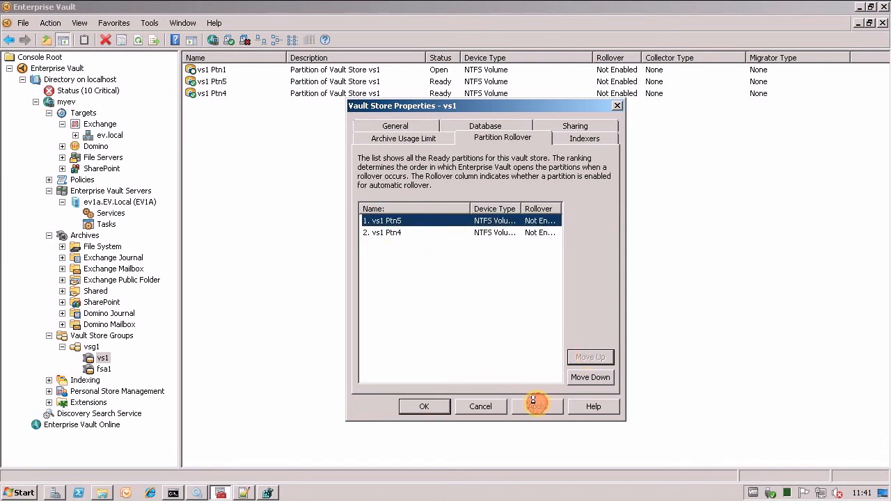
pyautogui.click(424, 406)
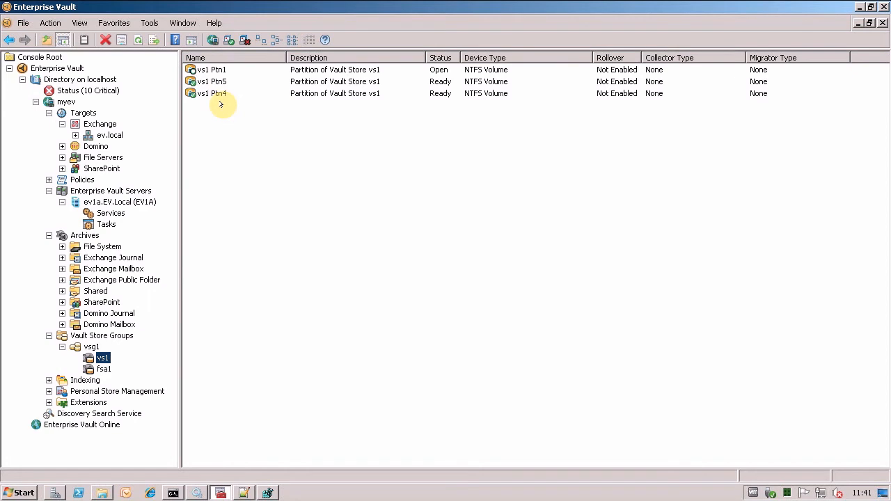
pyautogui.click(212, 81)
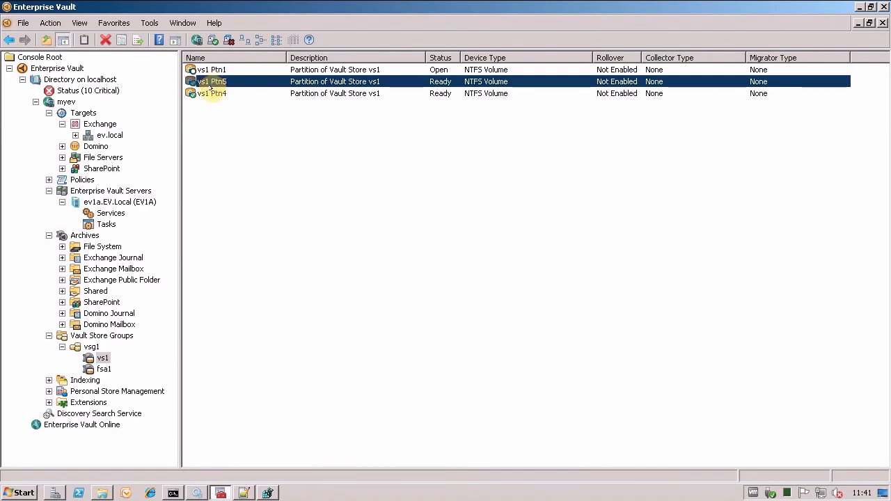
pyautogui.moveTo(185, 121)
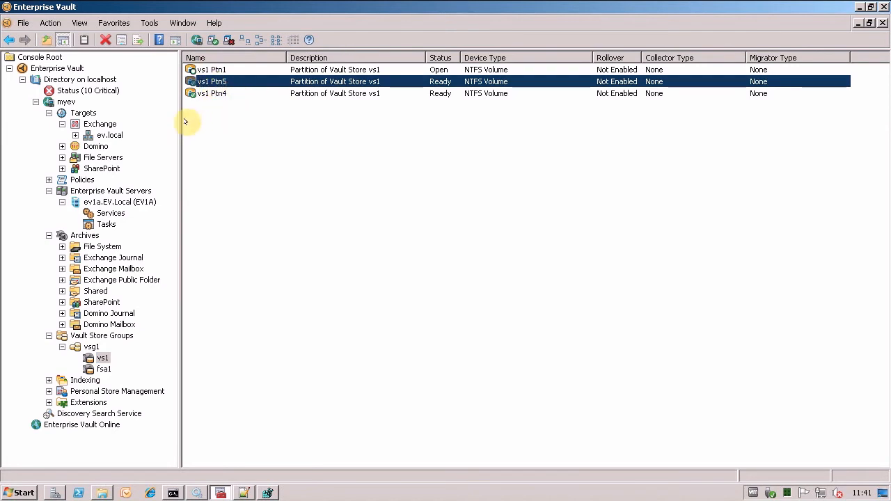
pyautogui.click(211, 70)
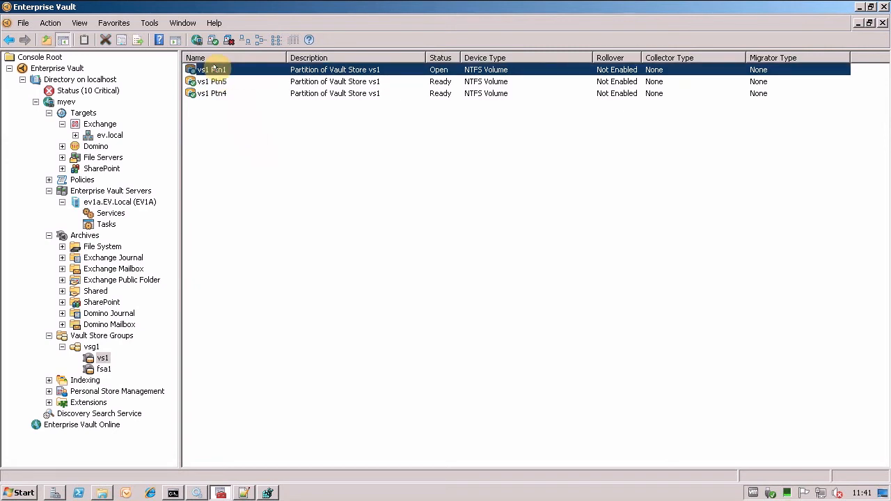
# Set vs1 Ptn1's partition rollover to Enabled based on time, after 1 month
pyautogui.rightClick(213, 69)
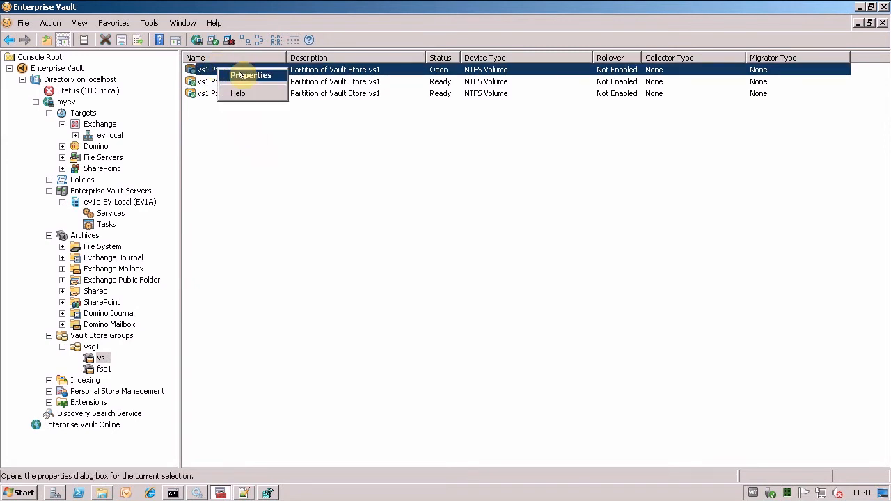
pyautogui.click(250, 75)
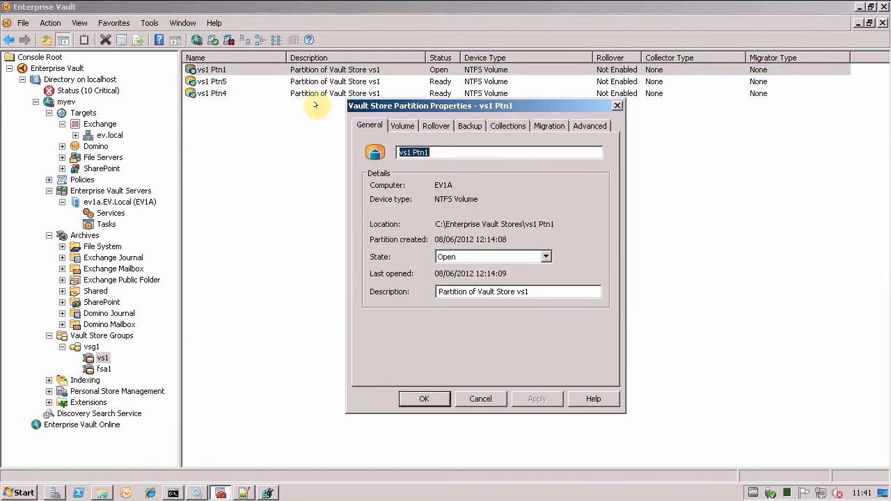
pyautogui.click(436, 125)
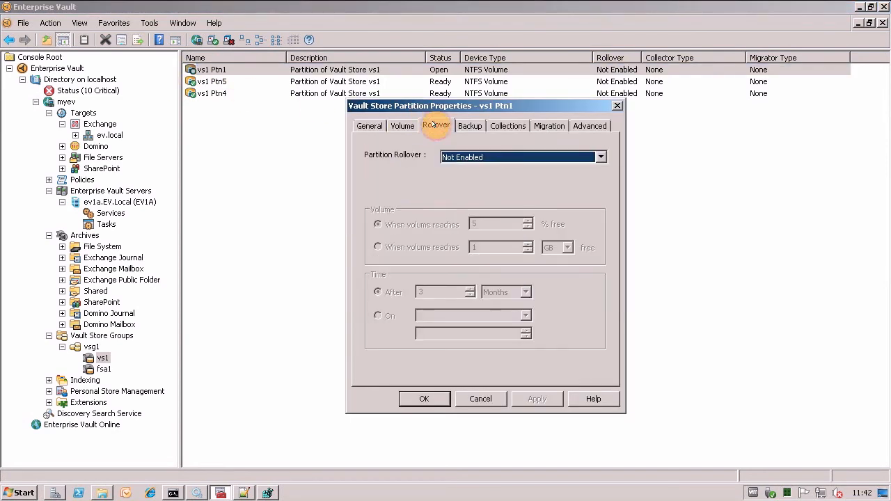
pyautogui.click(600, 157)
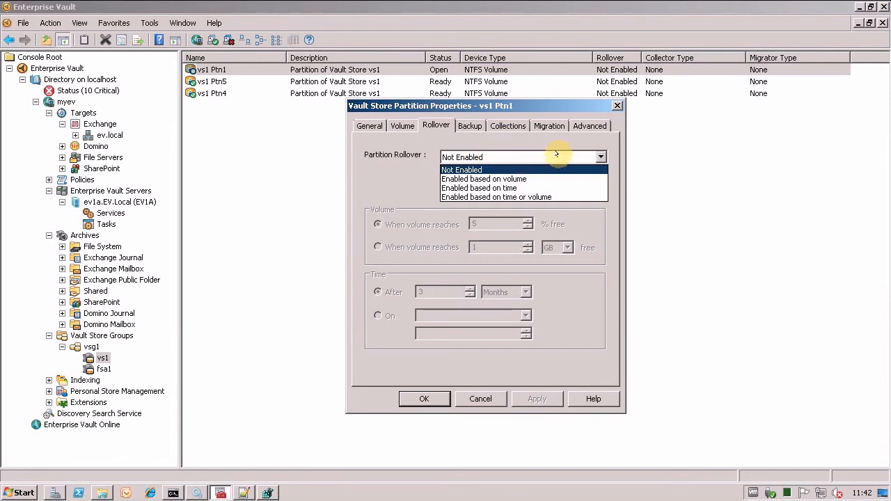
pyautogui.click(480, 188)
pyautogui.write('1')
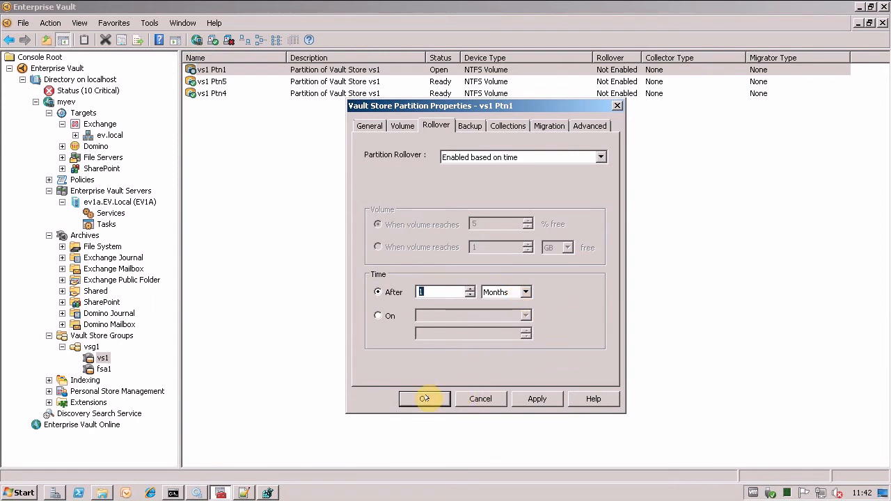
pyautogui.click(425, 398)
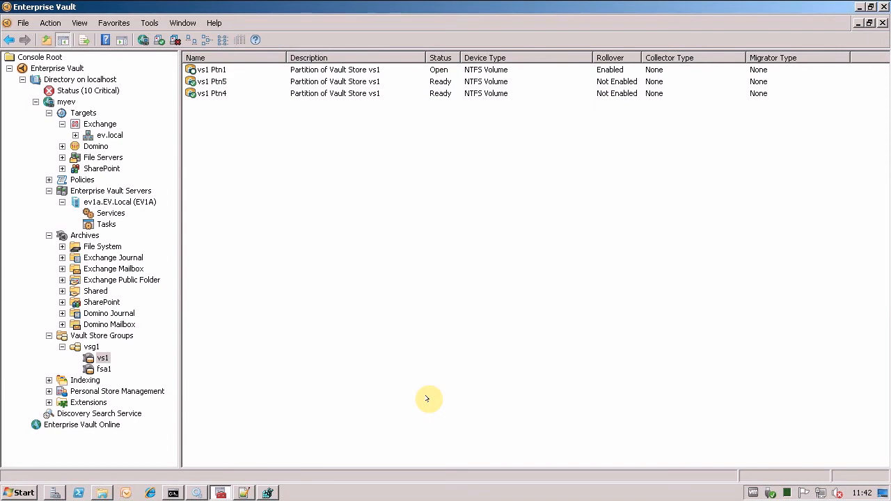
pyautogui.click(212, 69)
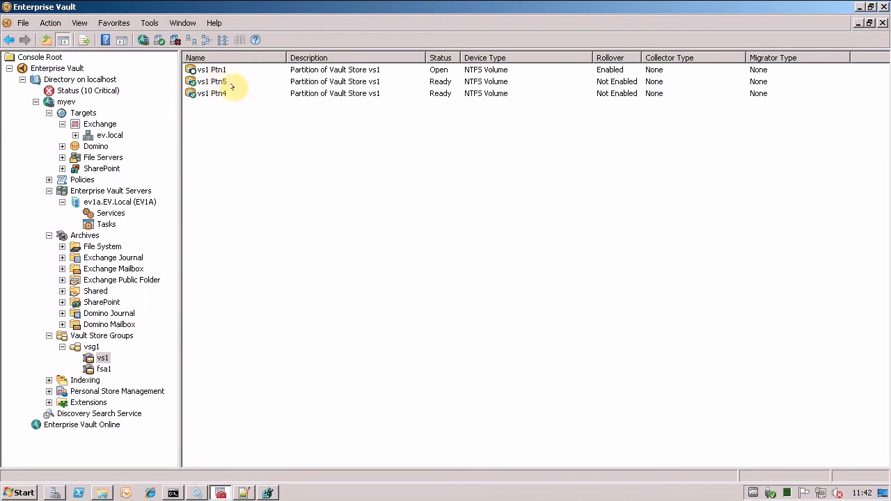
pyautogui.moveTo(238, 93)
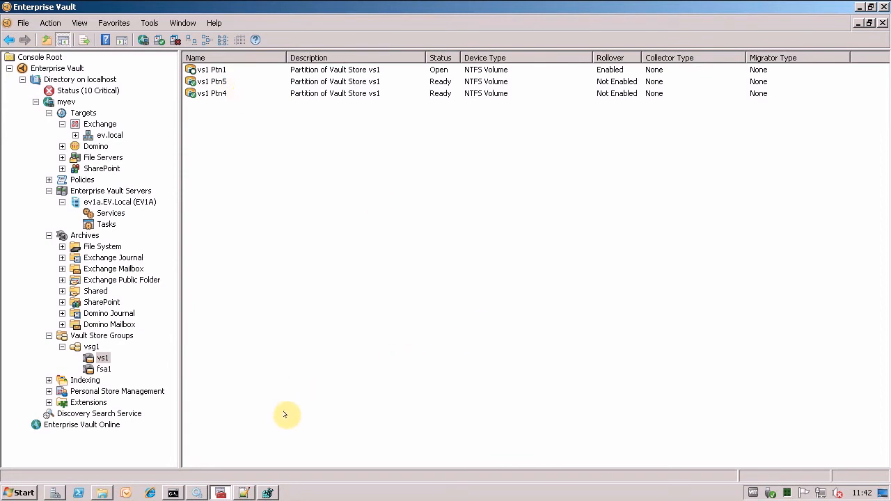
pyautogui.moveTo(172, 494)
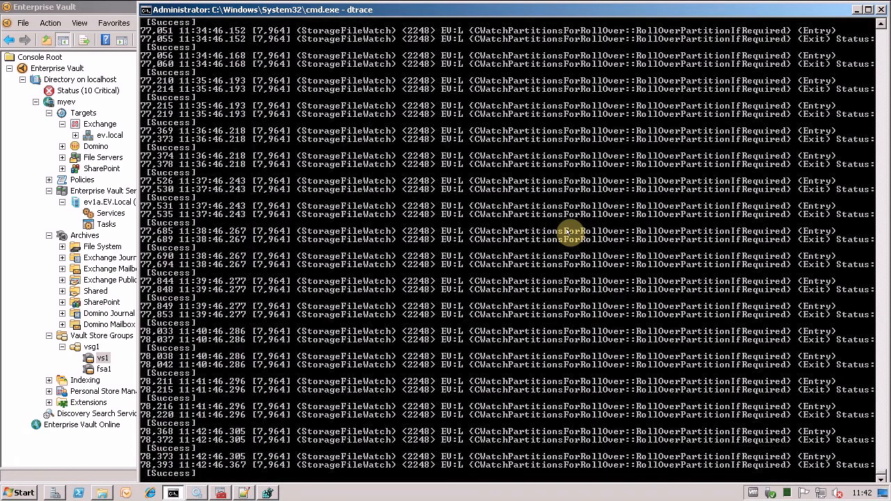
pyautogui.moveTo(191, 229)
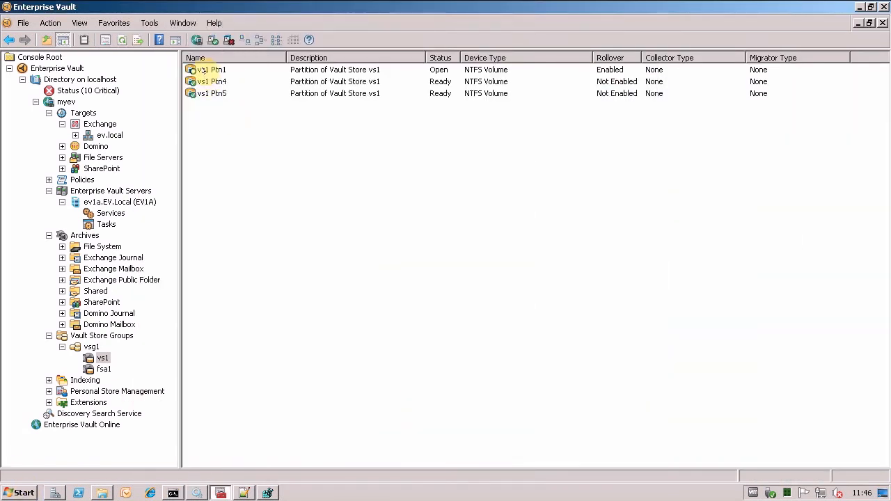
# Set vs1 Ptn4's partition rollover to Enabled based on time and confirm
pyautogui.click(212, 68)
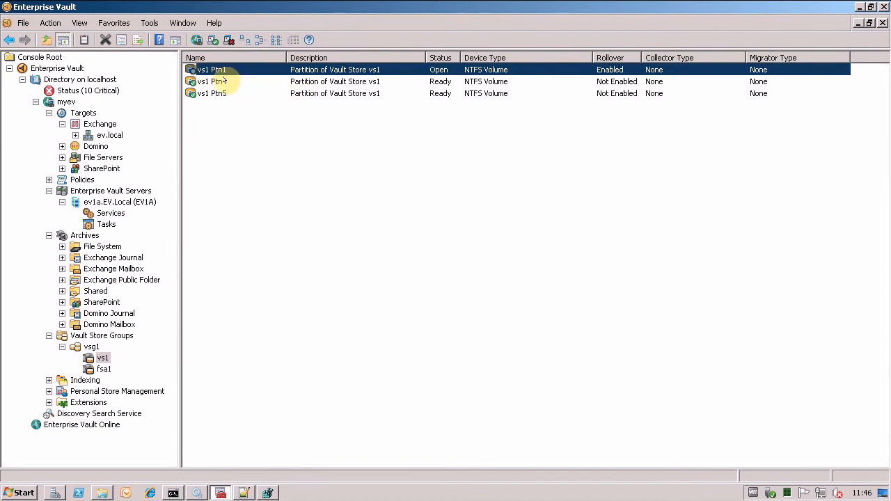
pyautogui.click(213, 81)
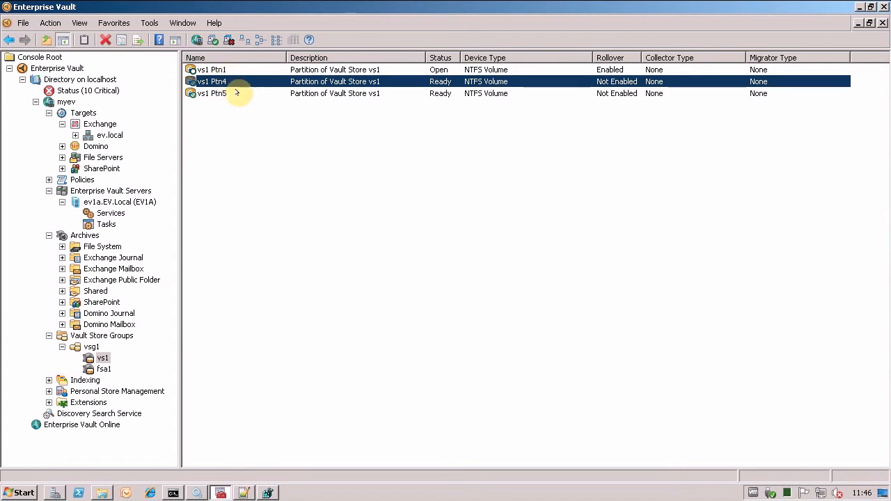
pyautogui.click(212, 69)
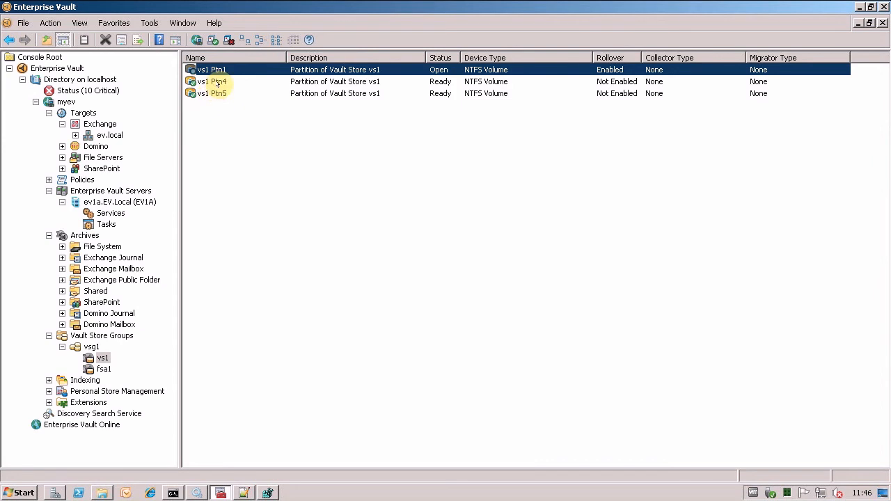
pyautogui.doubleClick(211, 81)
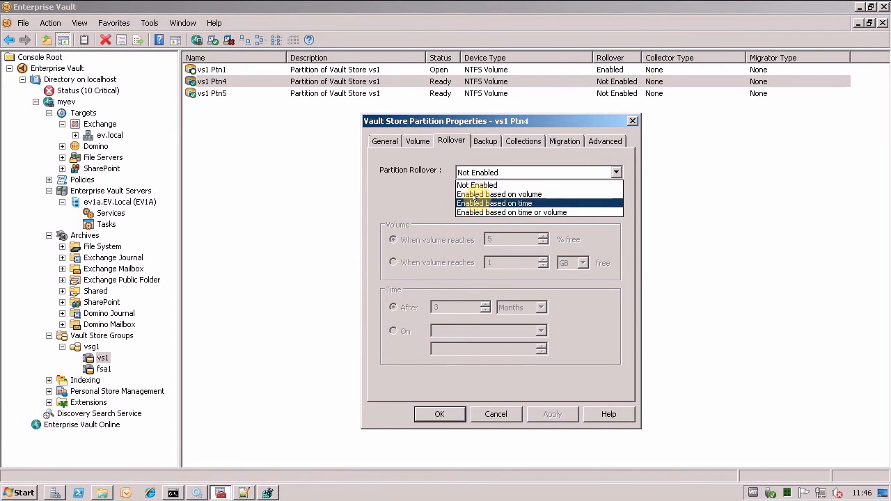
pyautogui.click(495, 203)
pyautogui.write('1')
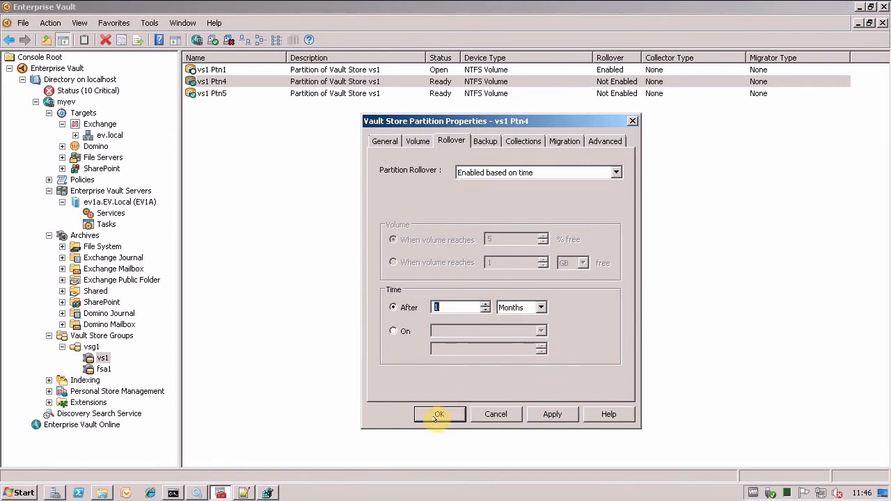
pyautogui.click(439, 415)
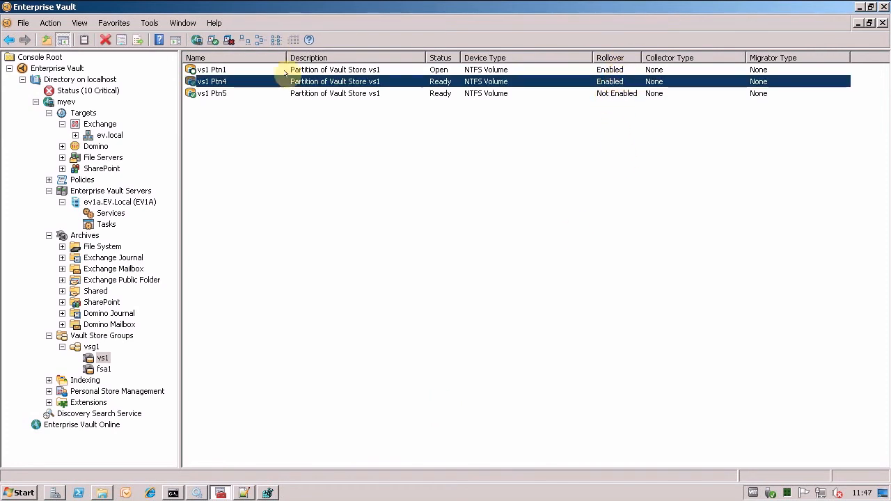
# Open Enterprise Vault Management Shell as administrator and enter Start-PartitionRollover ev1a vs1
pyautogui.click(211, 69)
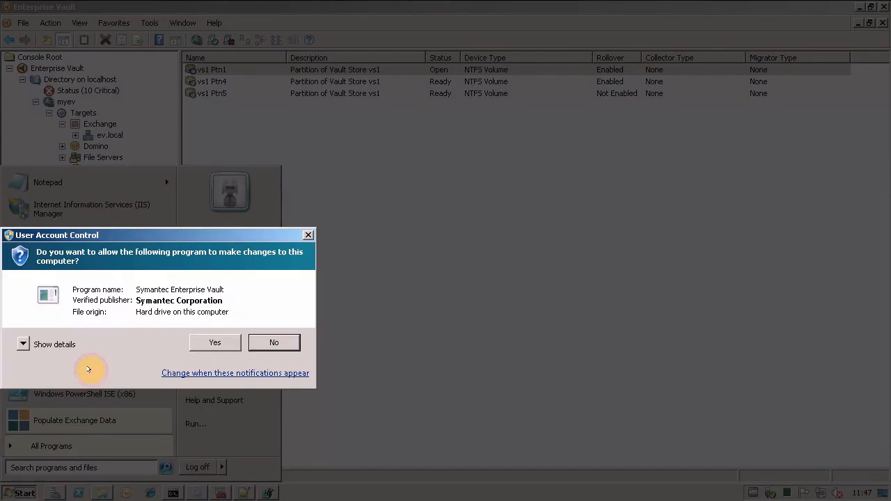
pyautogui.click(214, 342)
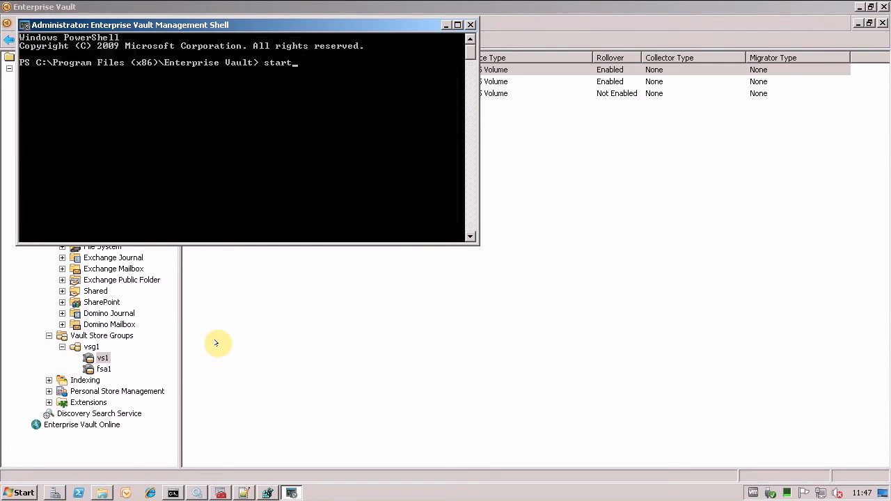
pyautogui.write('-partition')
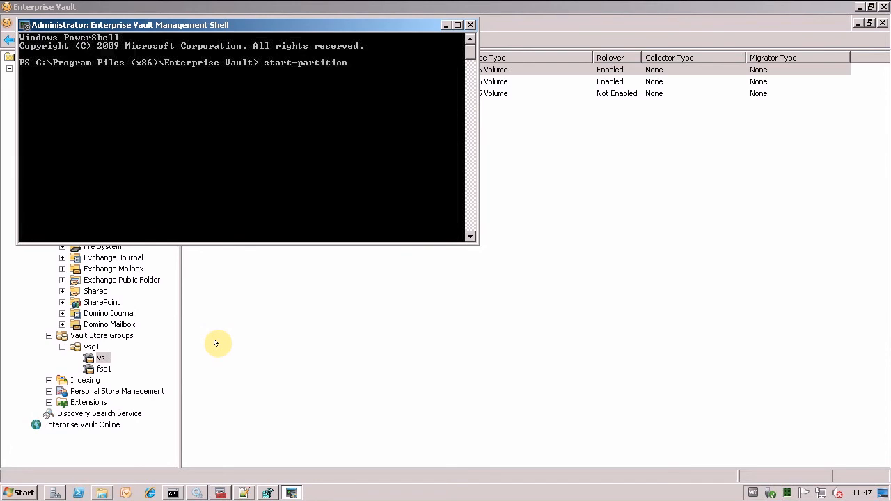
pyautogui.write('rollover')
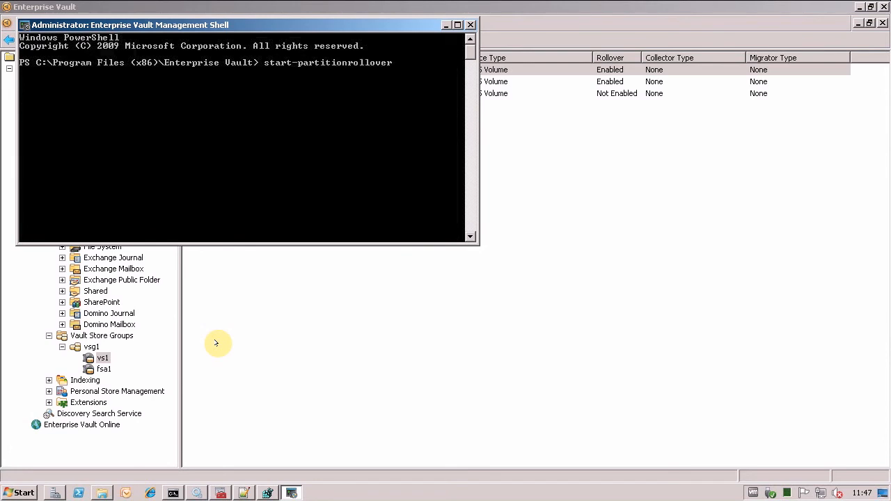
pyautogui.write('ev1a v')
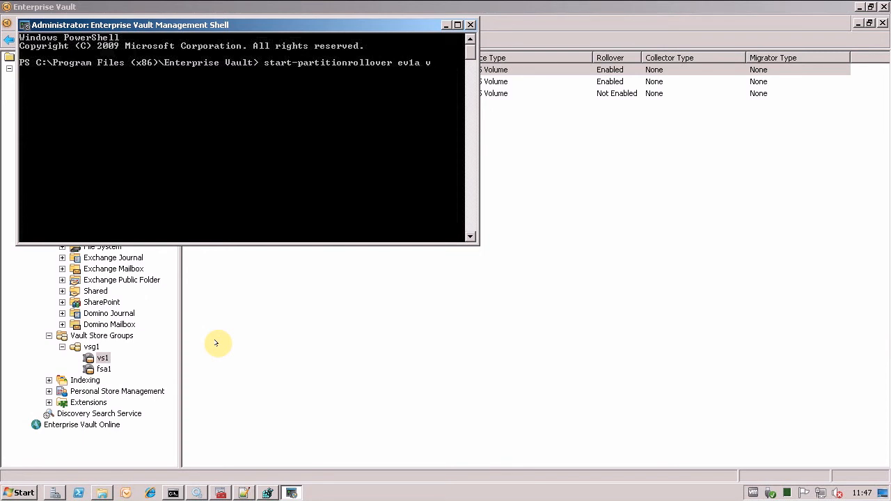
pyautogui.write('s1')
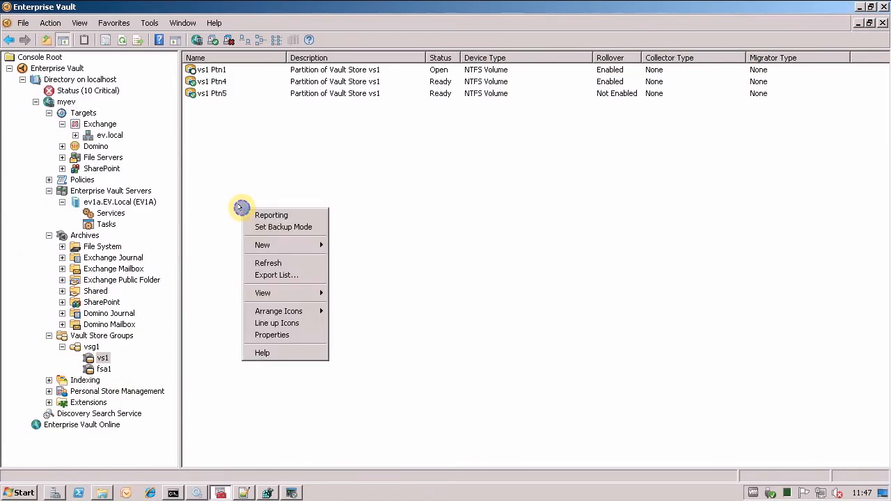
# Refresh the partition list to show Ptn1 and Ptn4 Closed and Ptn5 Open
pyautogui.click(268, 264)
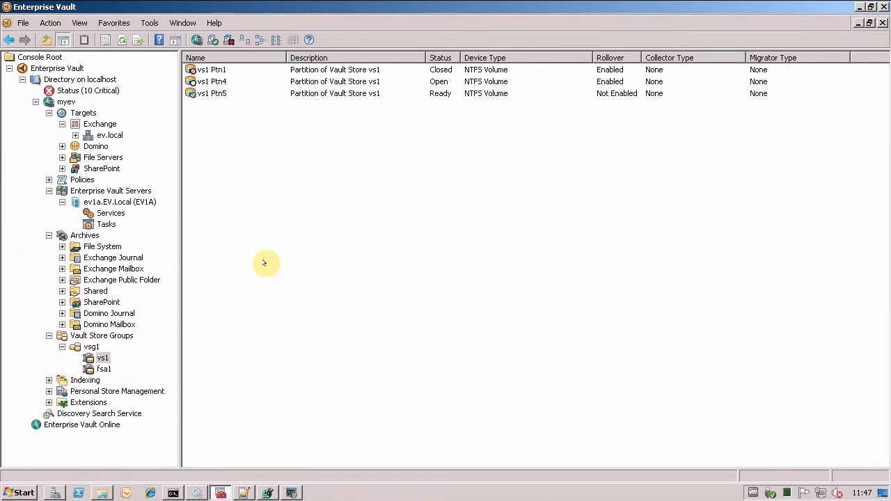
pyautogui.click(212, 69)
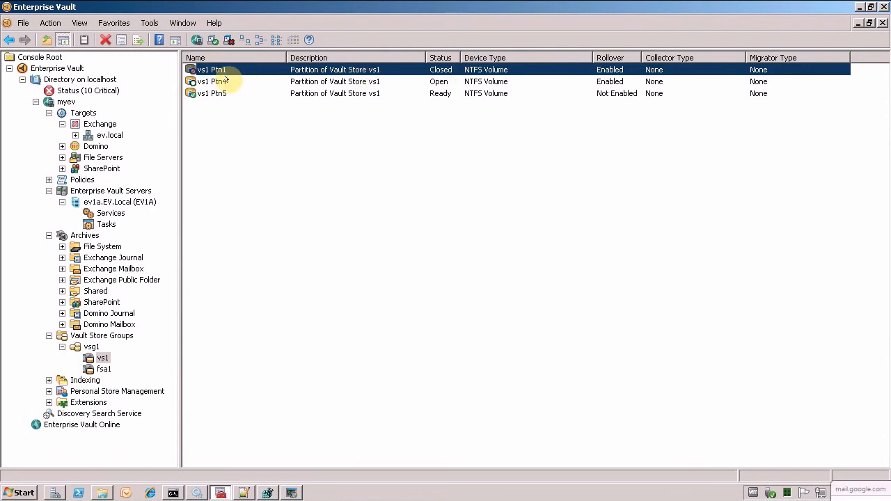
pyautogui.click(212, 82)
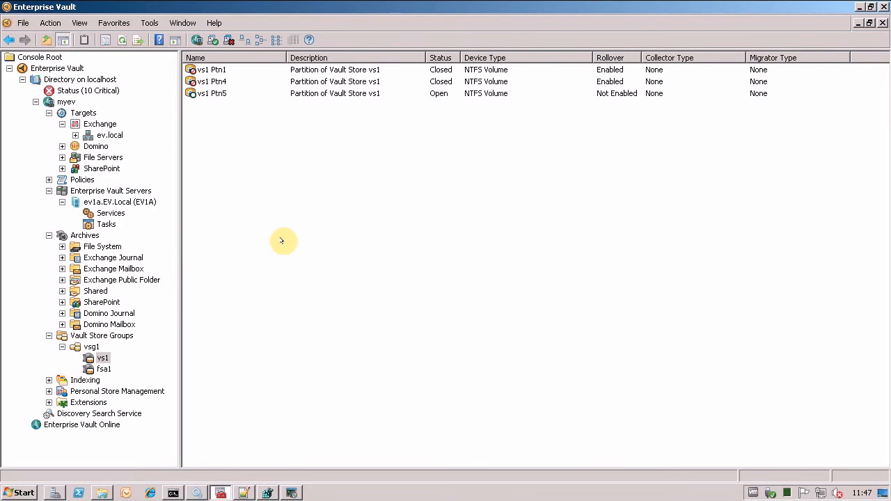
pyautogui.moveTo(257, 386)
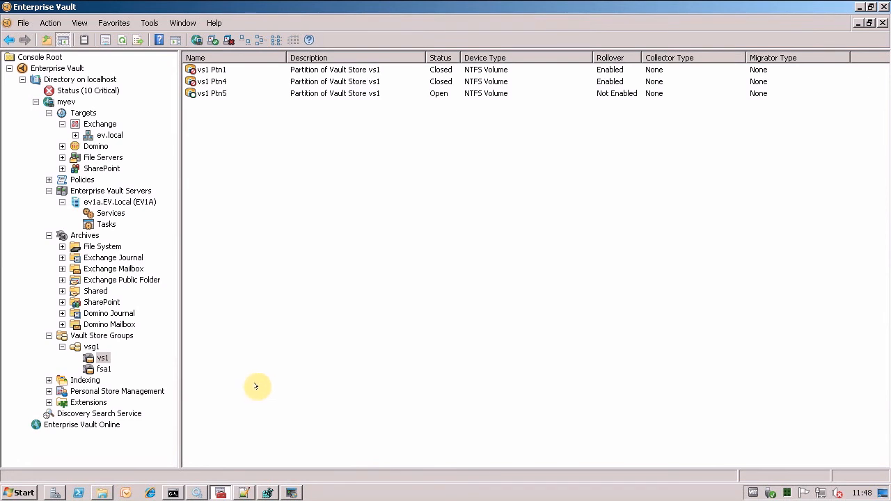
pyautogui.moveTo(215, 385)
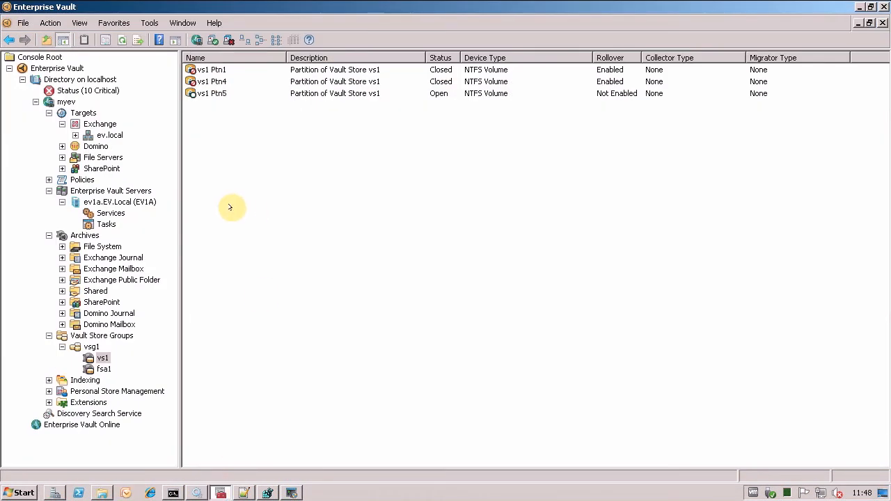
pyautogui.rightClick(232, 105)
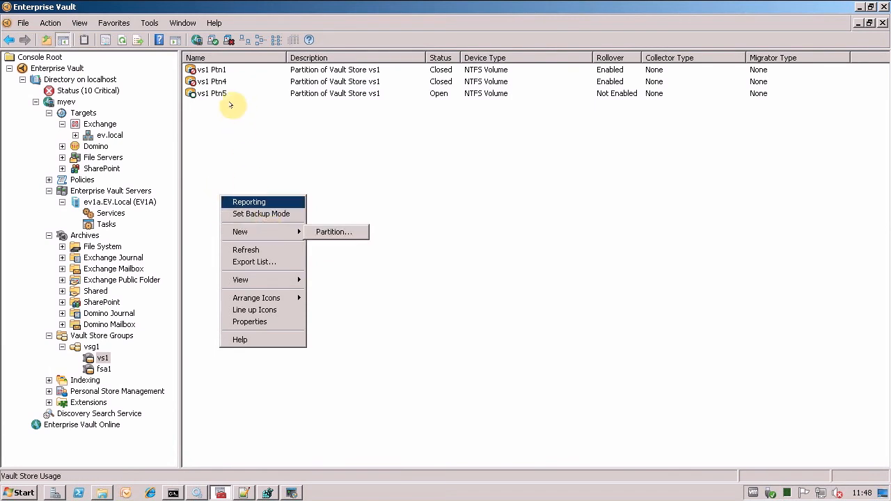
# Enable volume-based rollover for vs1 Ptn5 with a 25 GB free threshold
pyautogui.click(248, 322)
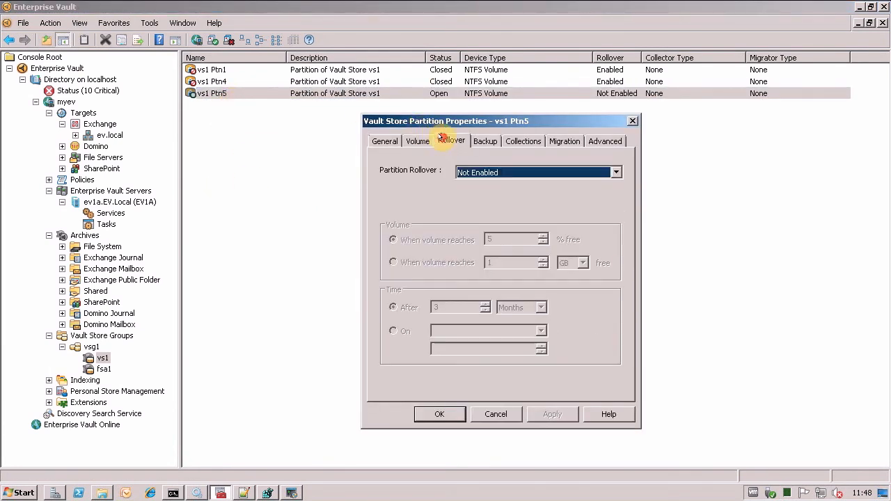
pyautogui.click(615, 172)
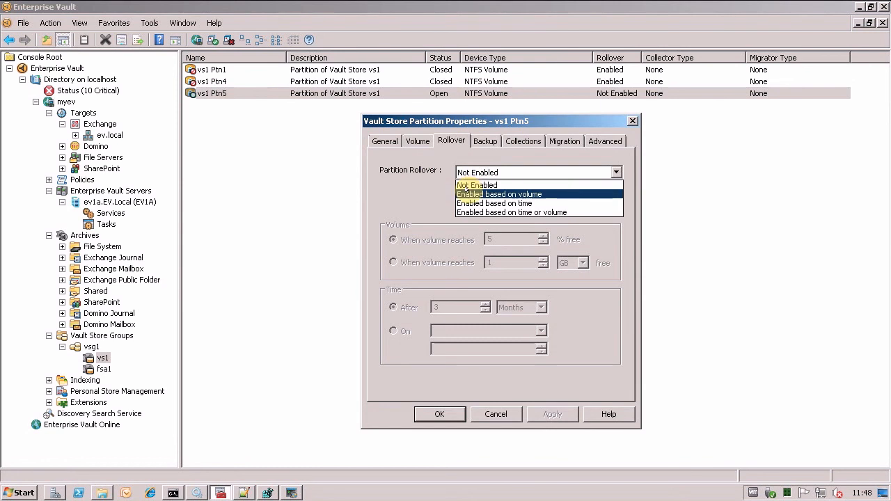
pyautogui.click(500, 194)
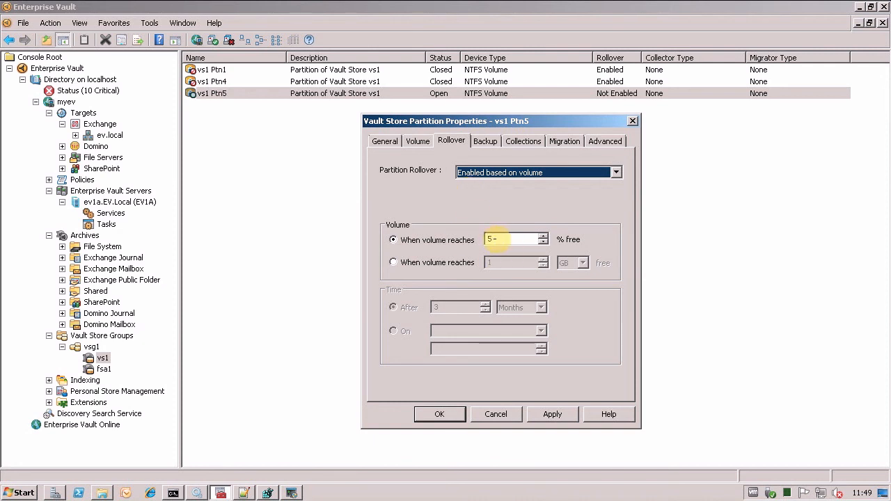
pyautogui.click(511, 239)
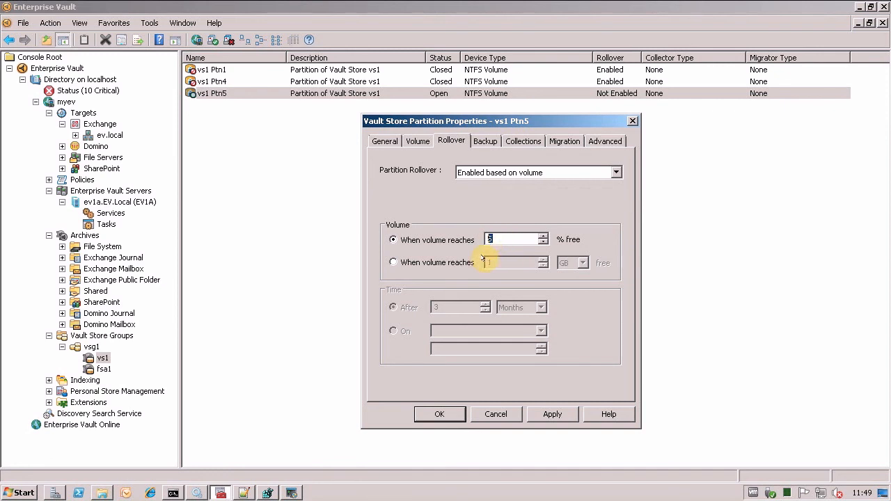
pyautogui.click(393, 262)
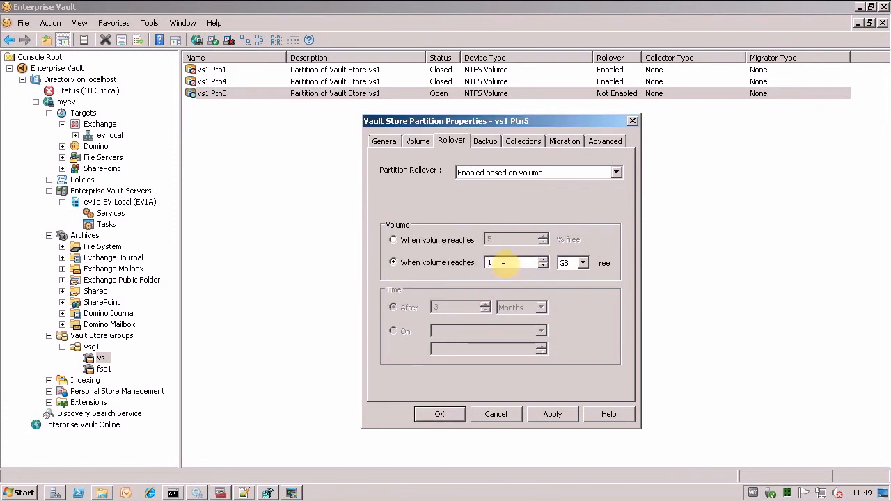
pyautogui.write('25')
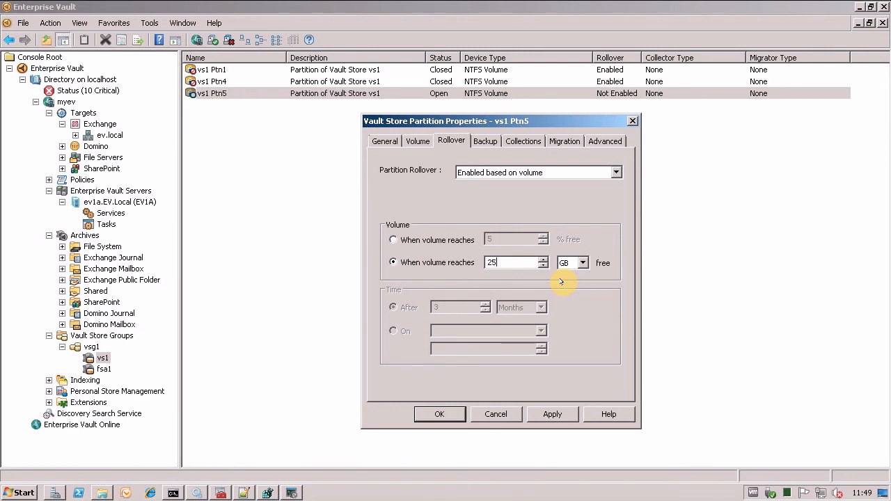
pyautogui.click(496, 415)
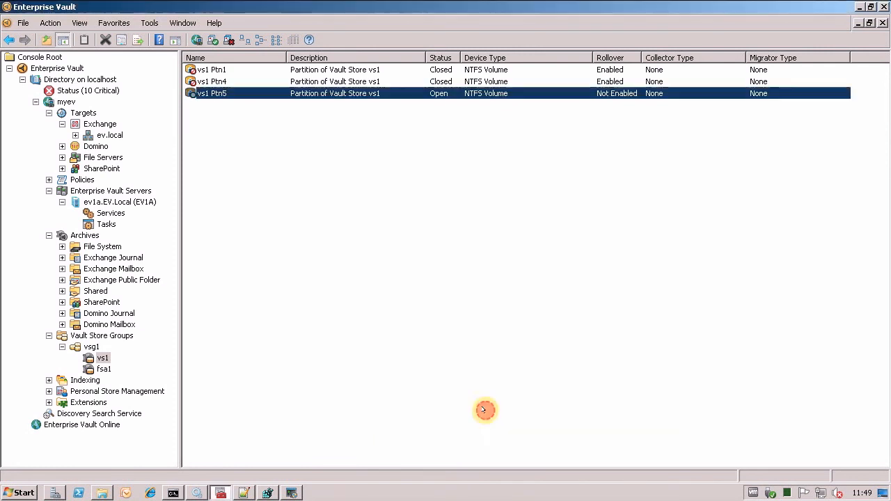